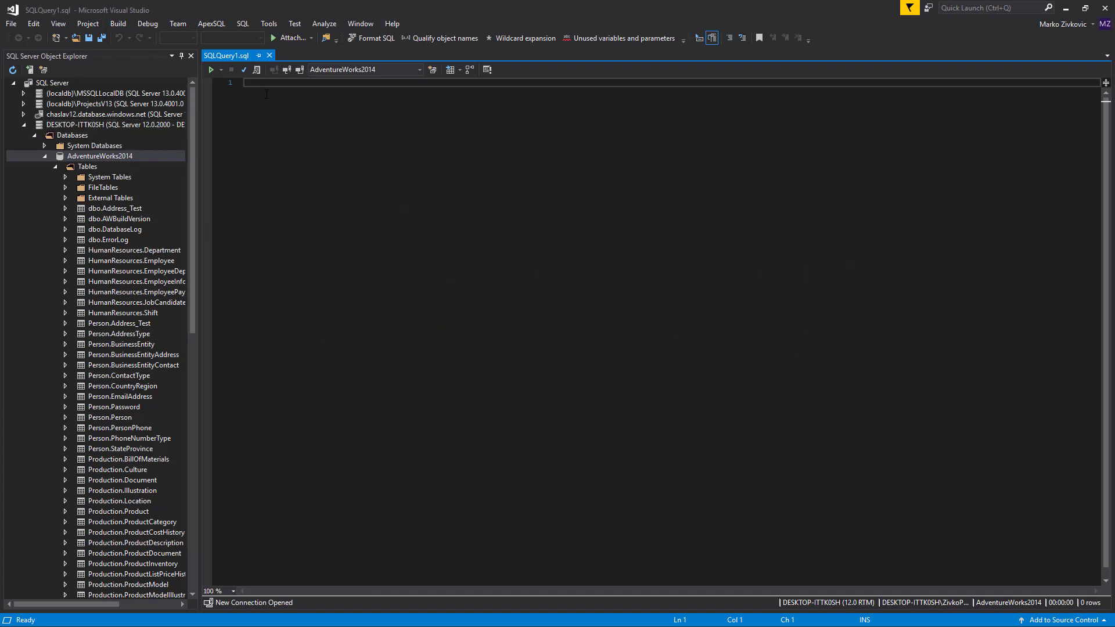
# - Type the '-- New stored procedure' comment, the newprocedure create script, and its execute statement
pyautogui.write('-- New stored procedure')
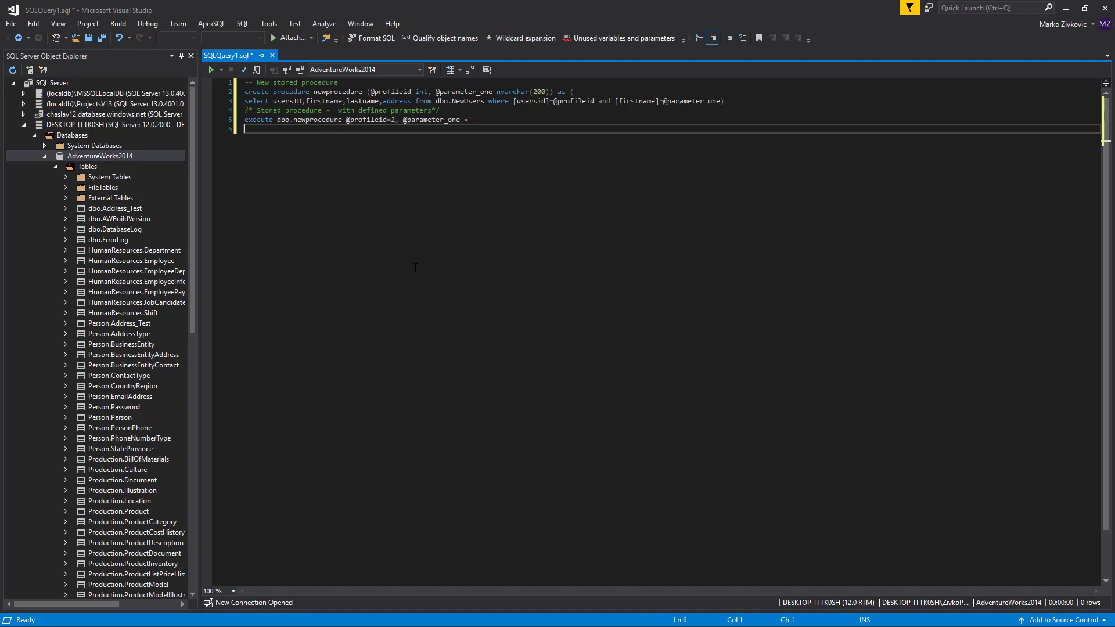
pyautogui.moveTo(212, 181)
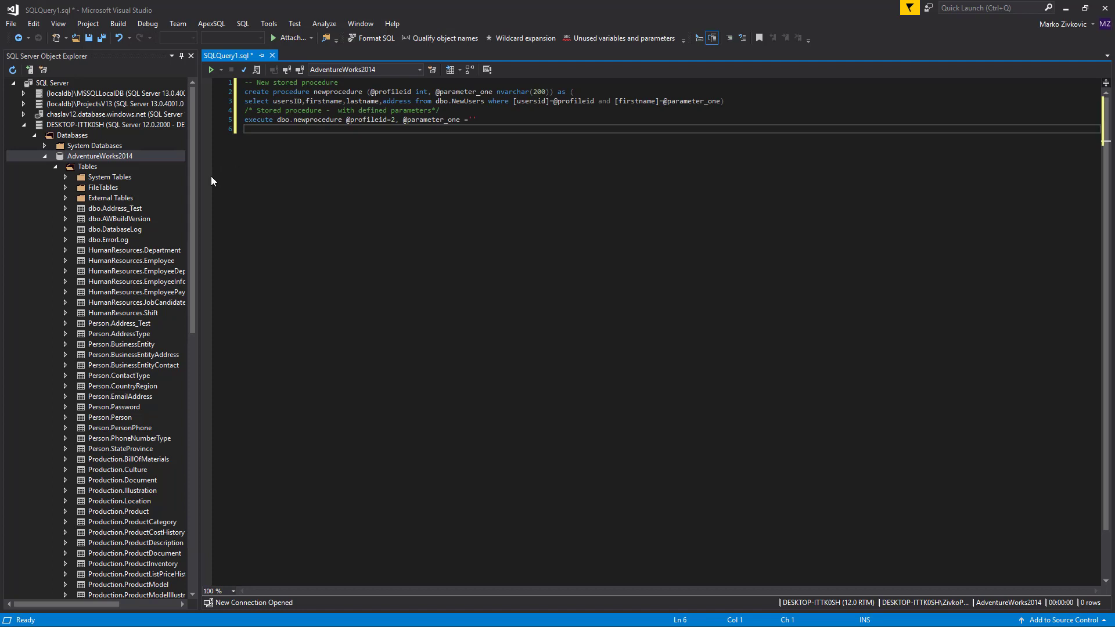
pyautogui.moveTo(214, 162)
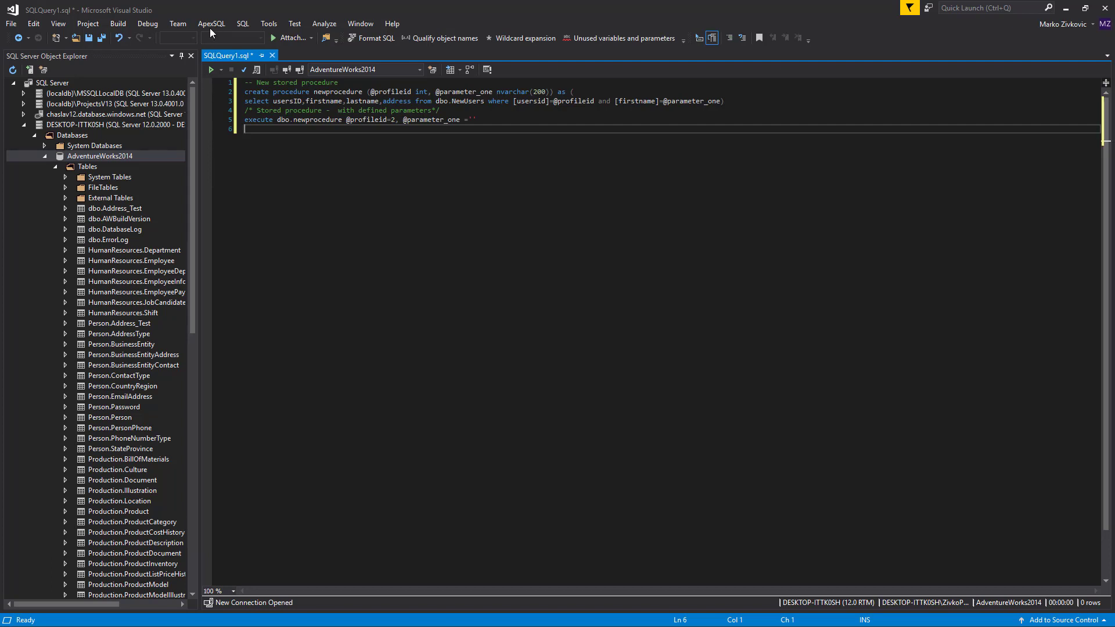
# - Open ApexSQL Refactor's Formatting options and acknowledge the built-in ApexSQL profile warning
pyautogui.click(210, 23)
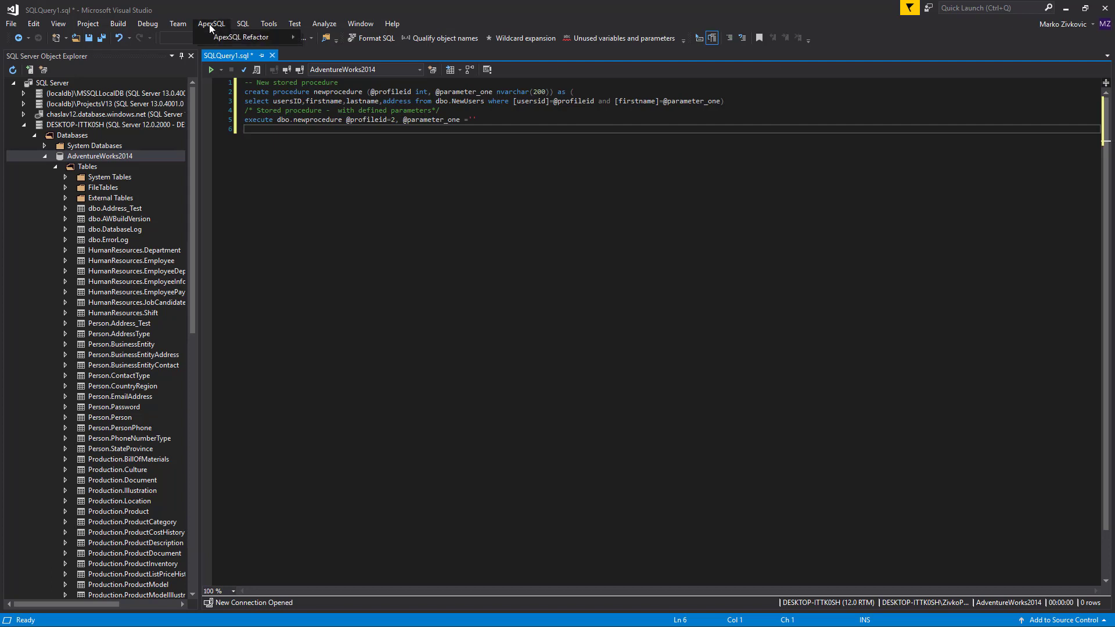
pyautogui.click(211, 23)
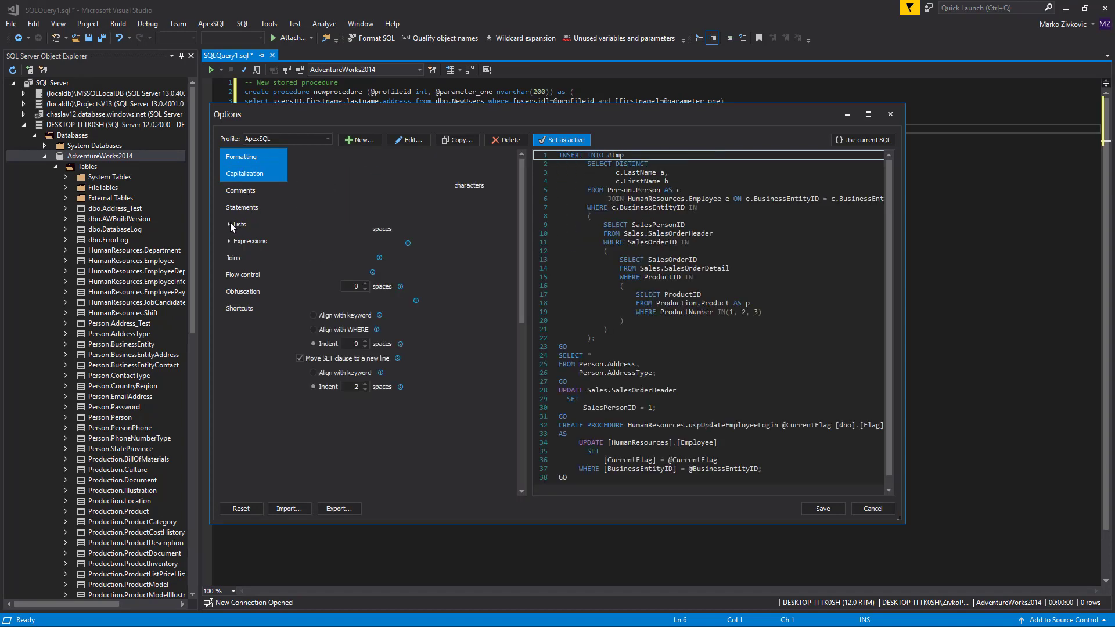
pyautogui.click(327, 138)
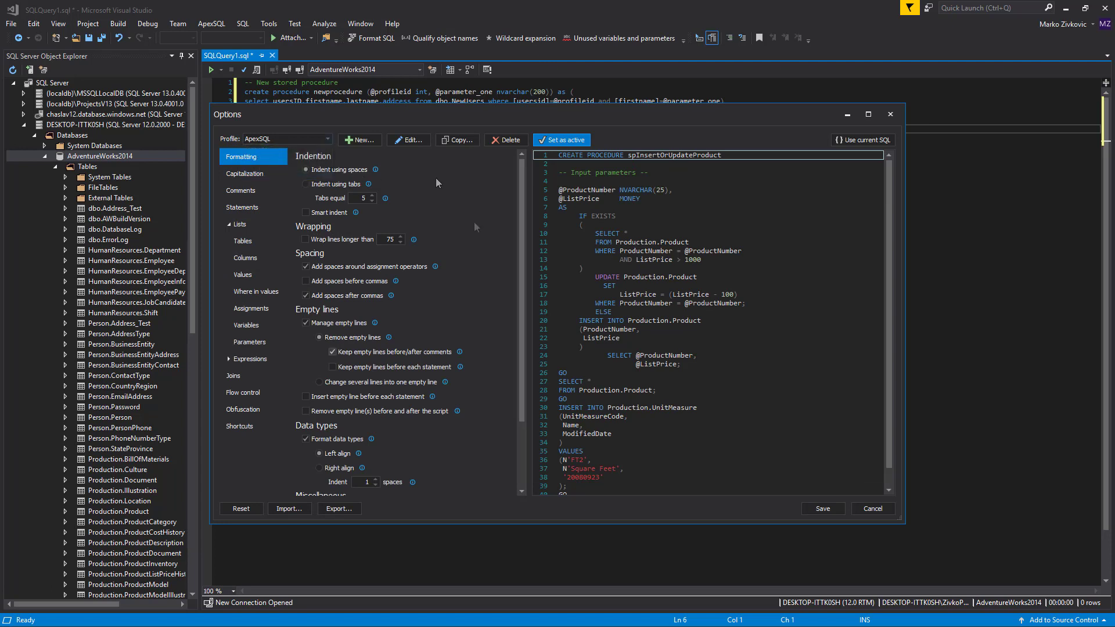
pyautogui.click(305, 239)
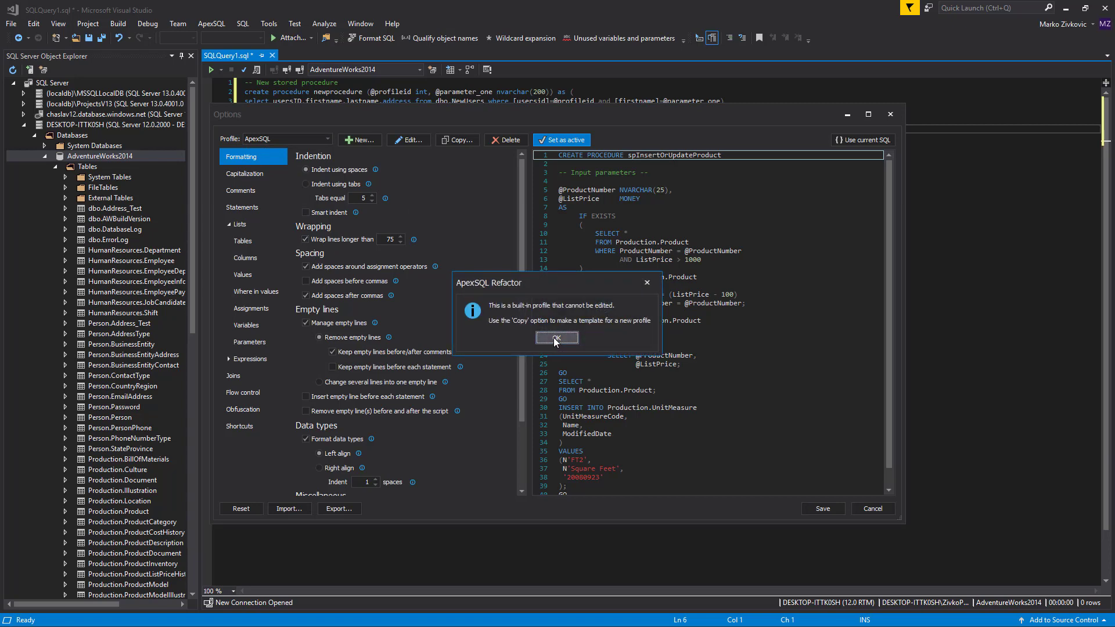
pyautogui.click(557, 337)
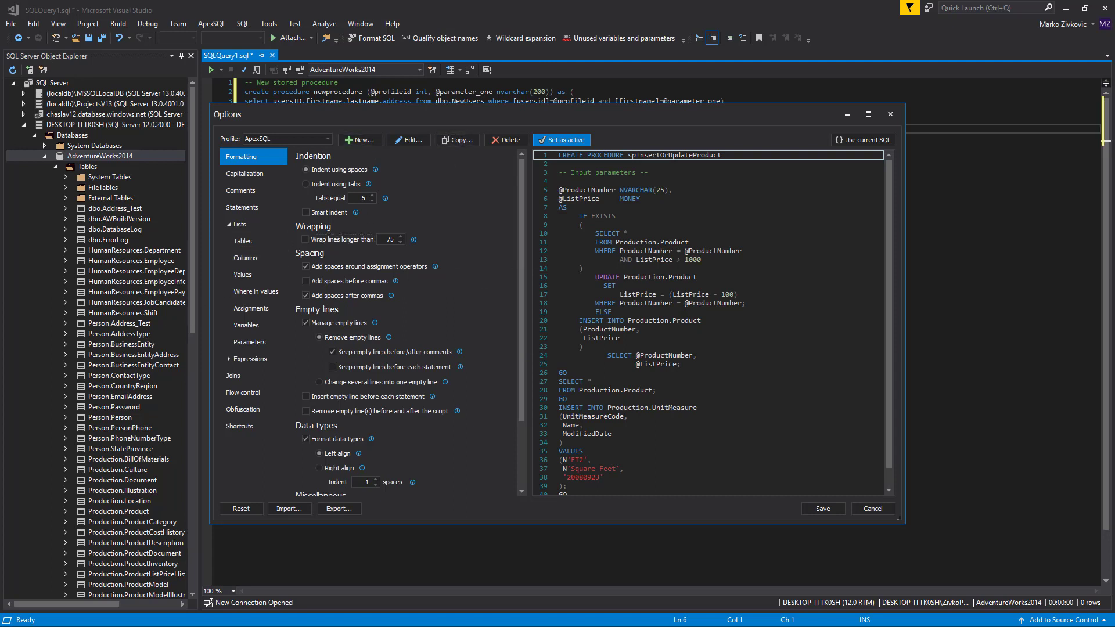
pyautogui.moveTo(451, 193)
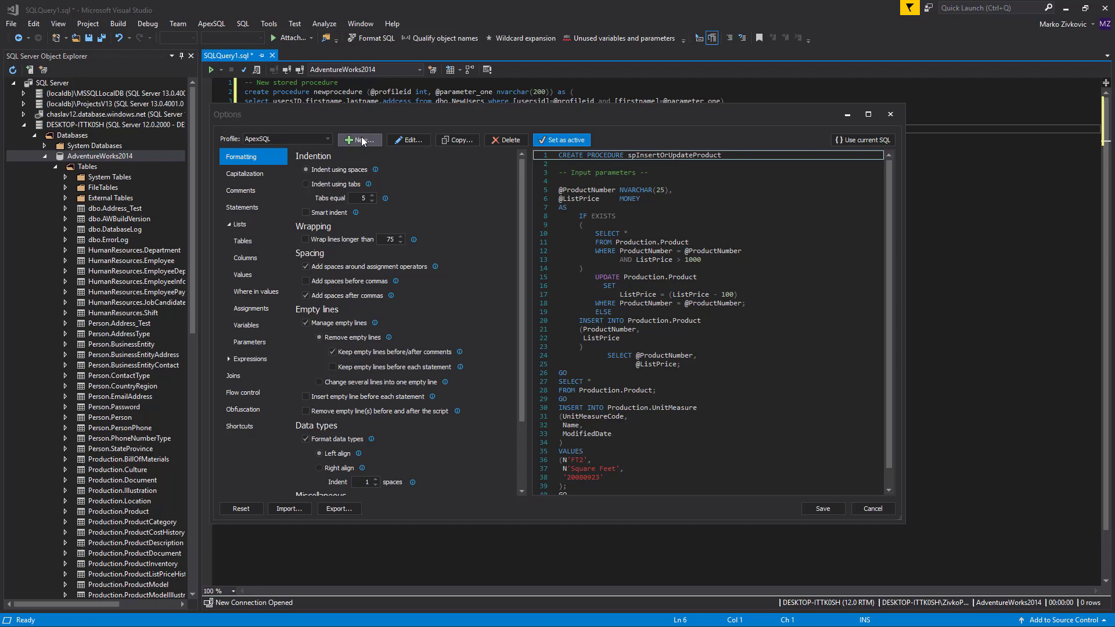
# - Create the profile 'Zivko New profile' with author 'Zi' and confirm it
pyautogui.click(359, 139)
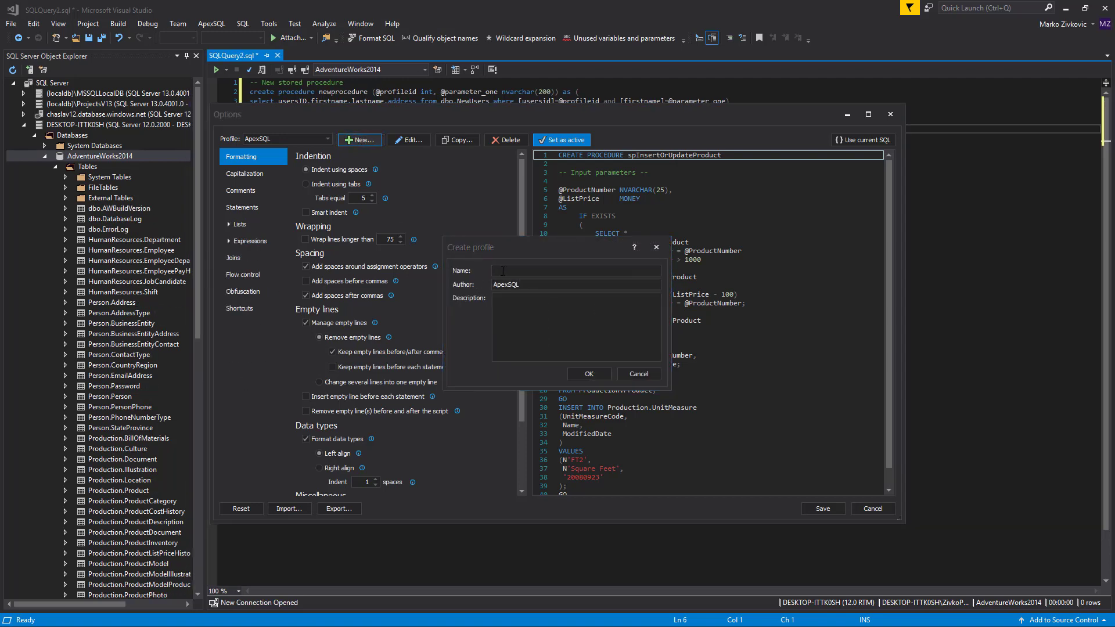
pyautogui.write('Zivko New profile')
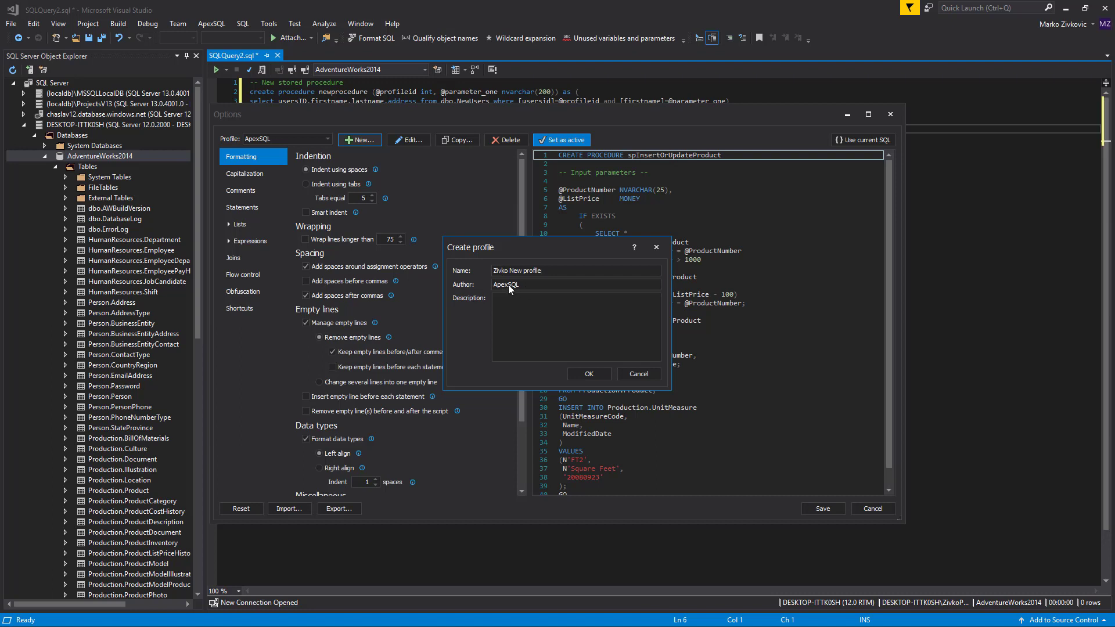
pyautogui.write('Zivko')
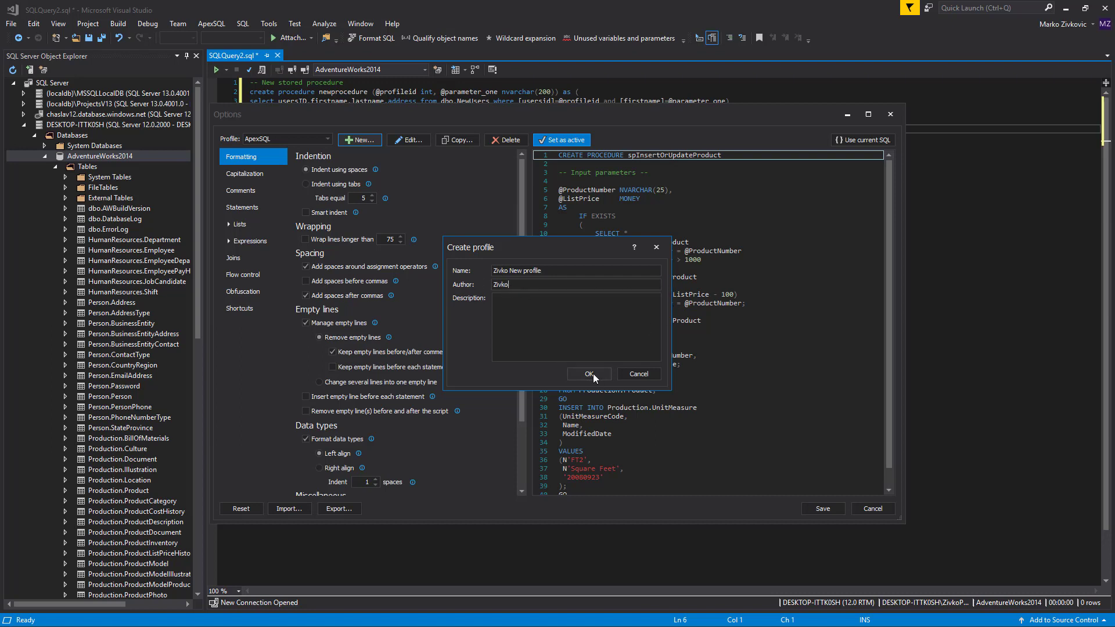
pyautogui.click(588, 374)
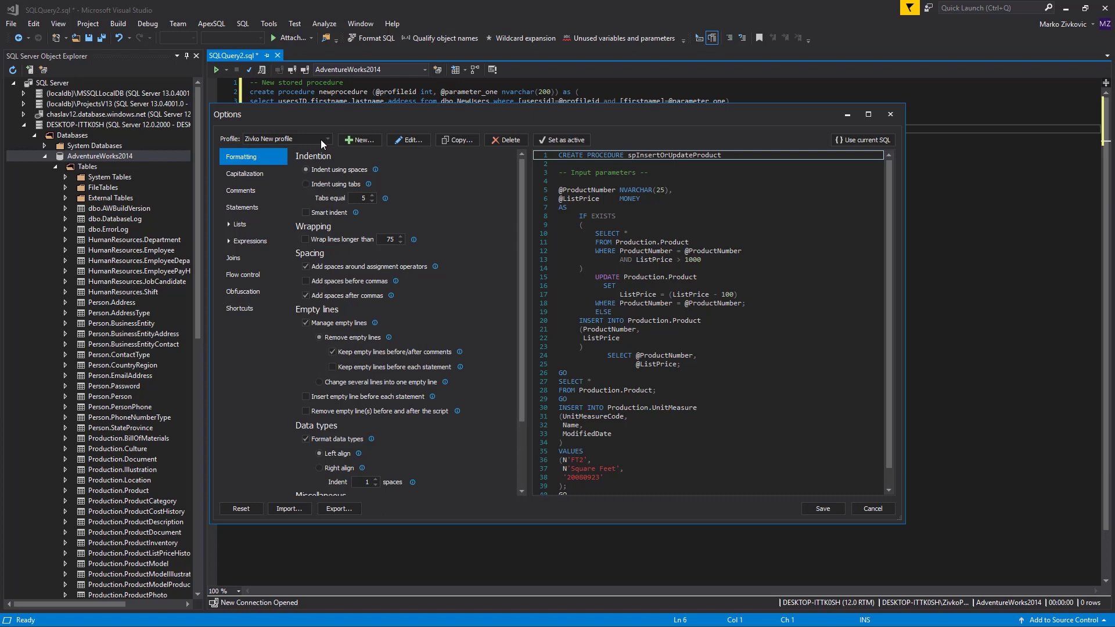
pyautogui.moveTo(378, 161)
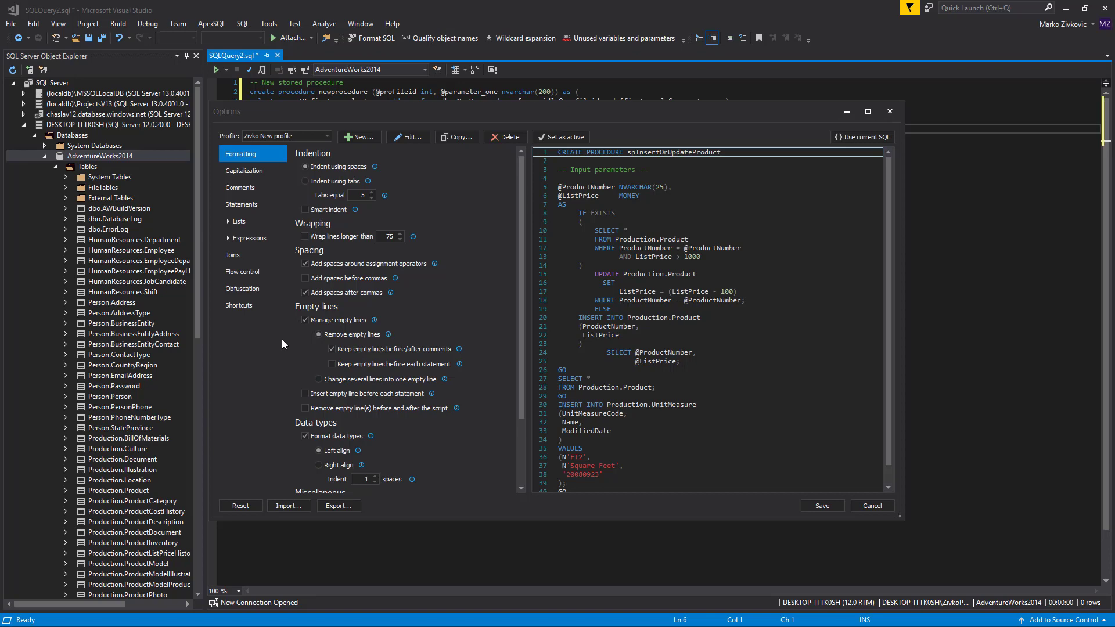
pyautogui.click(305, 278)
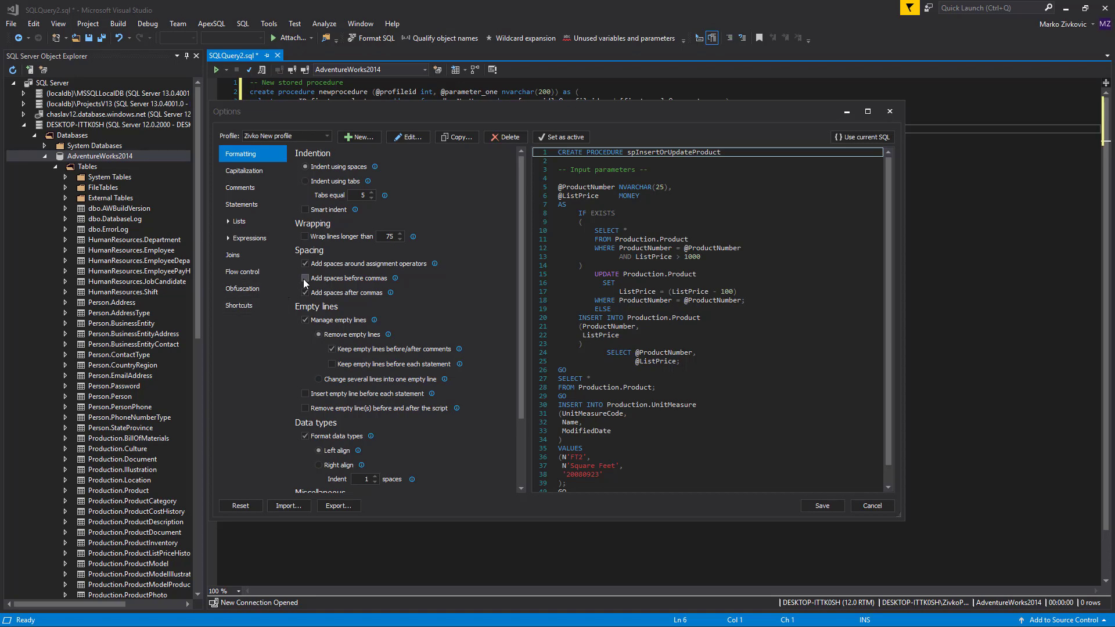
pyautogui.click(304, 278)
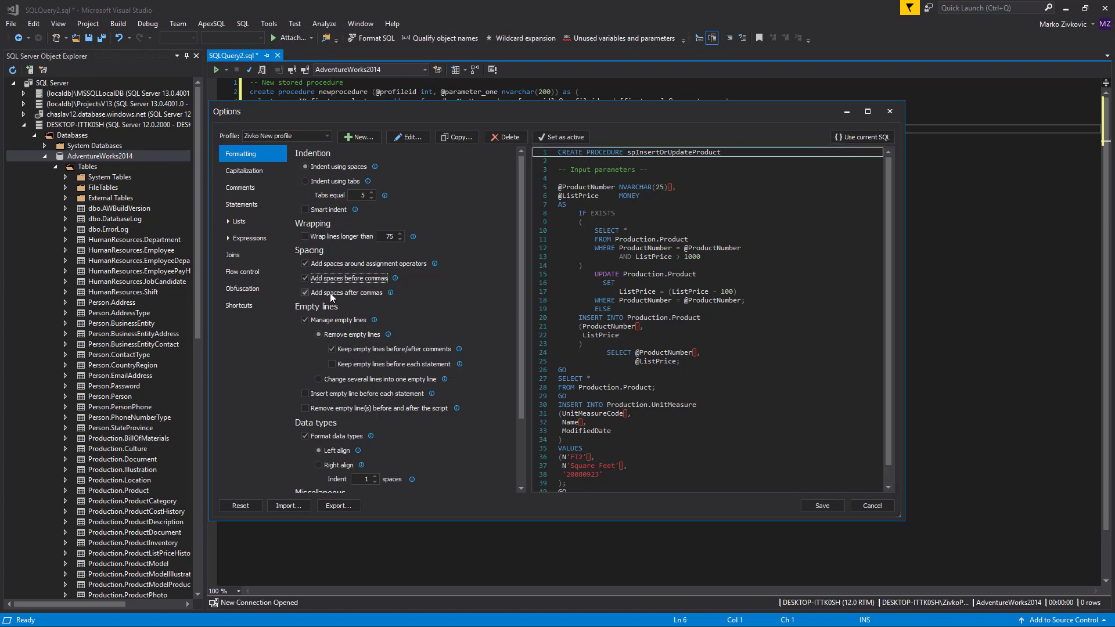
pyautogui.click(306, 278)
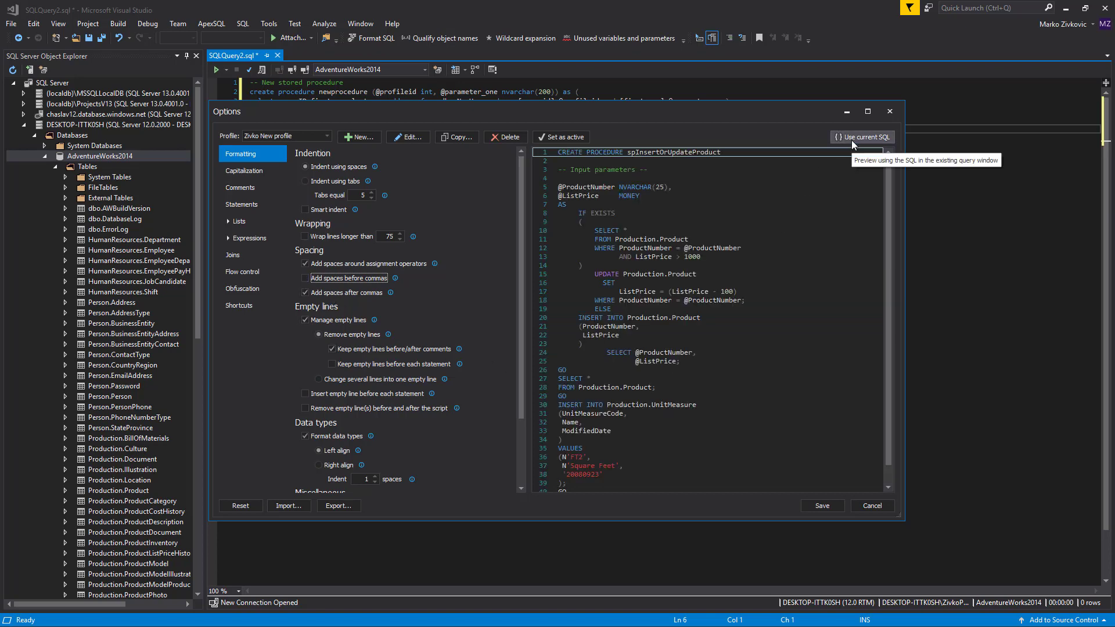
# - Load the current newprocedure script into the formatting preview
pyautogui.click(860, 136)
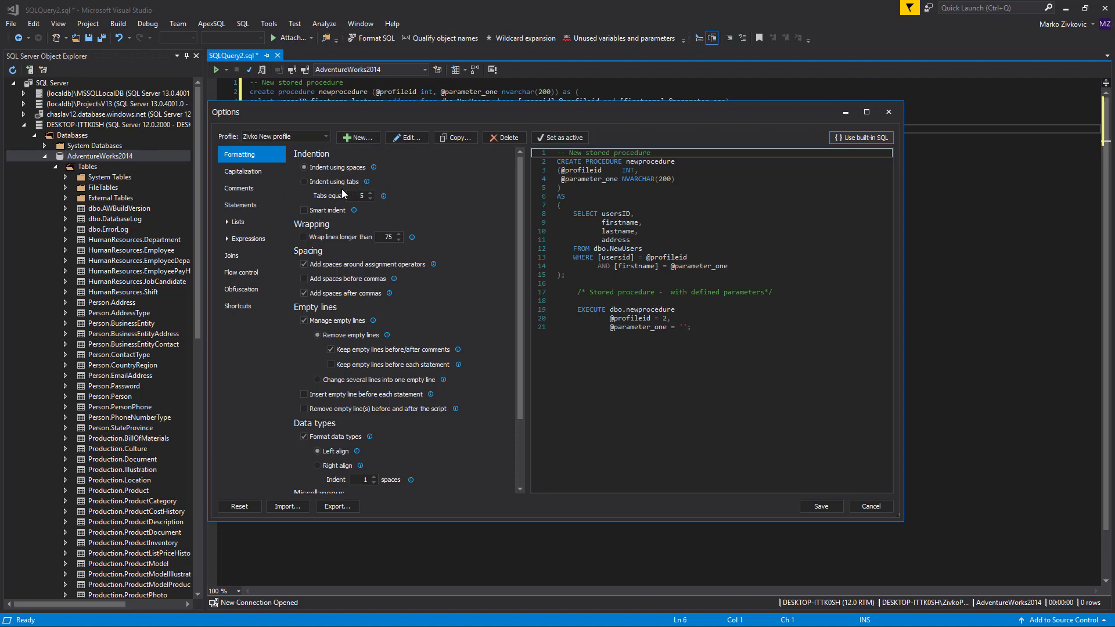
pyautogui.click(304, 209)
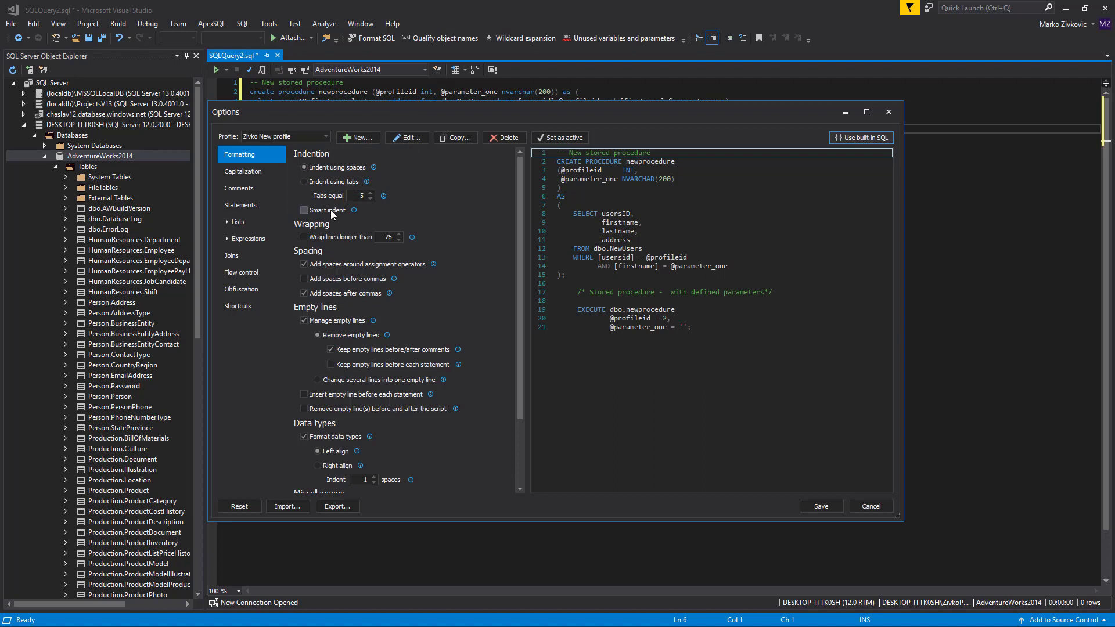
pyautogui.click(304, 210)
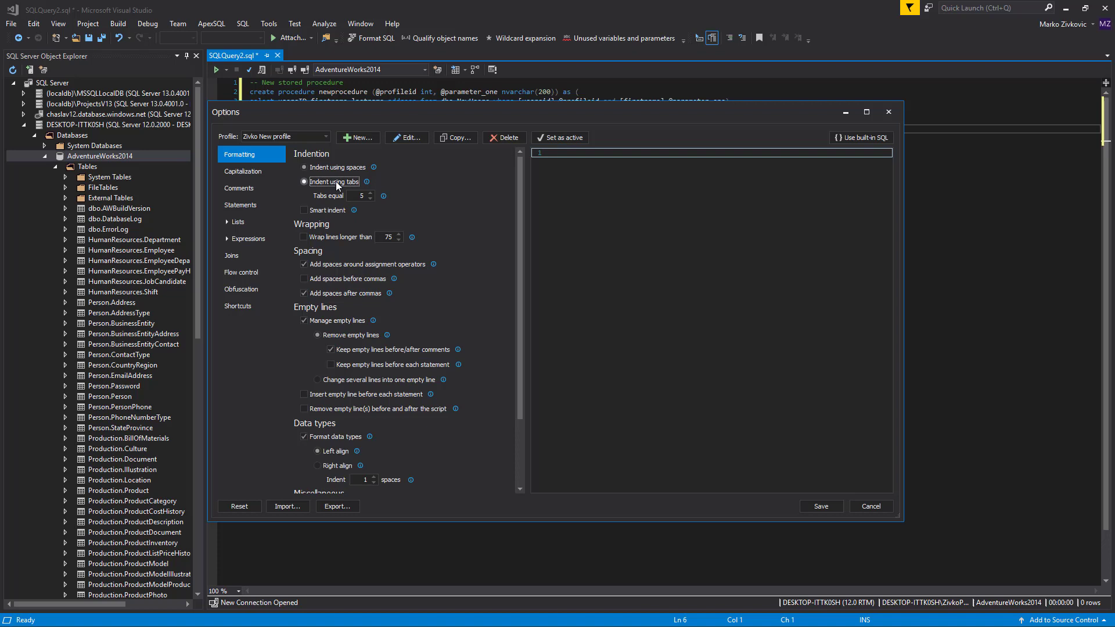
# - Indent using tabs with tab size 5, leaving Smart indent off
pyautogui.click(305, 182)
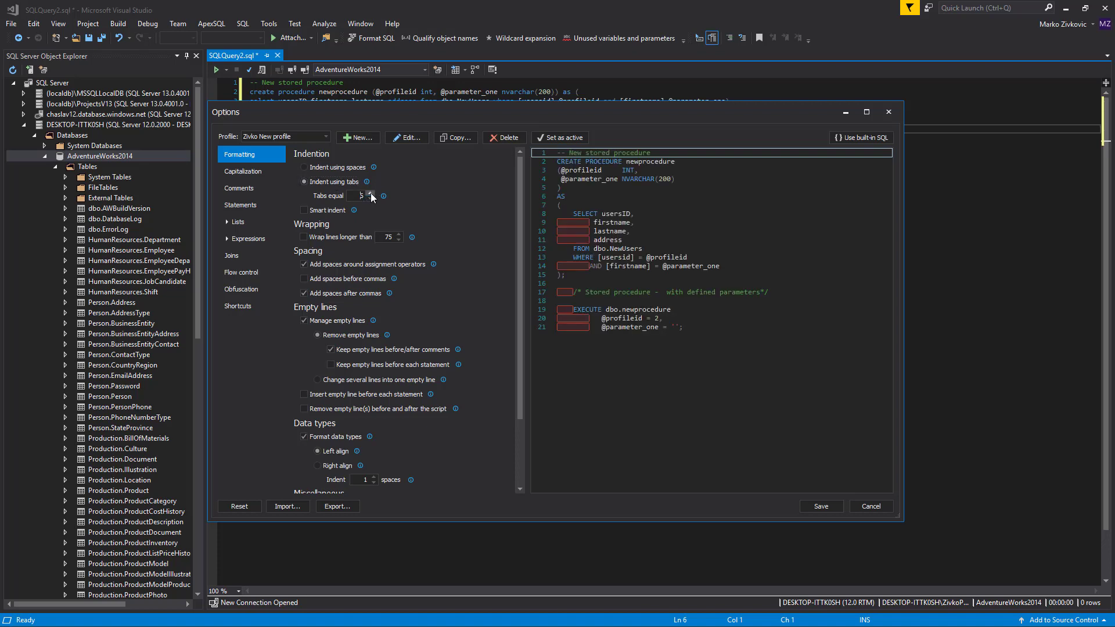
pyautogui.click(380, 193)
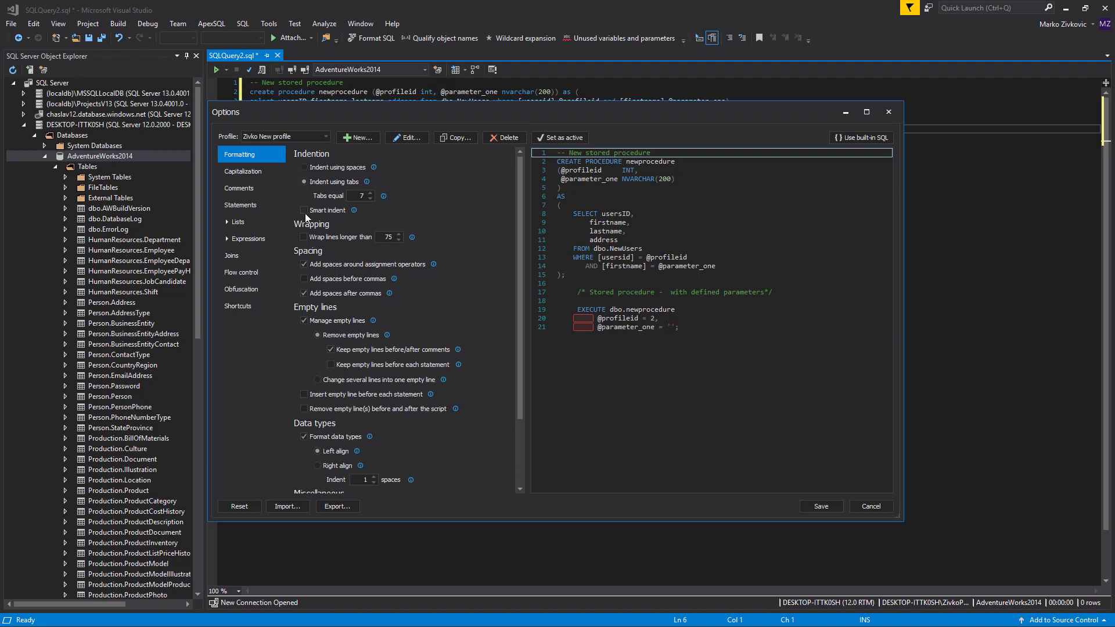
pyautogui.click(305, 210)
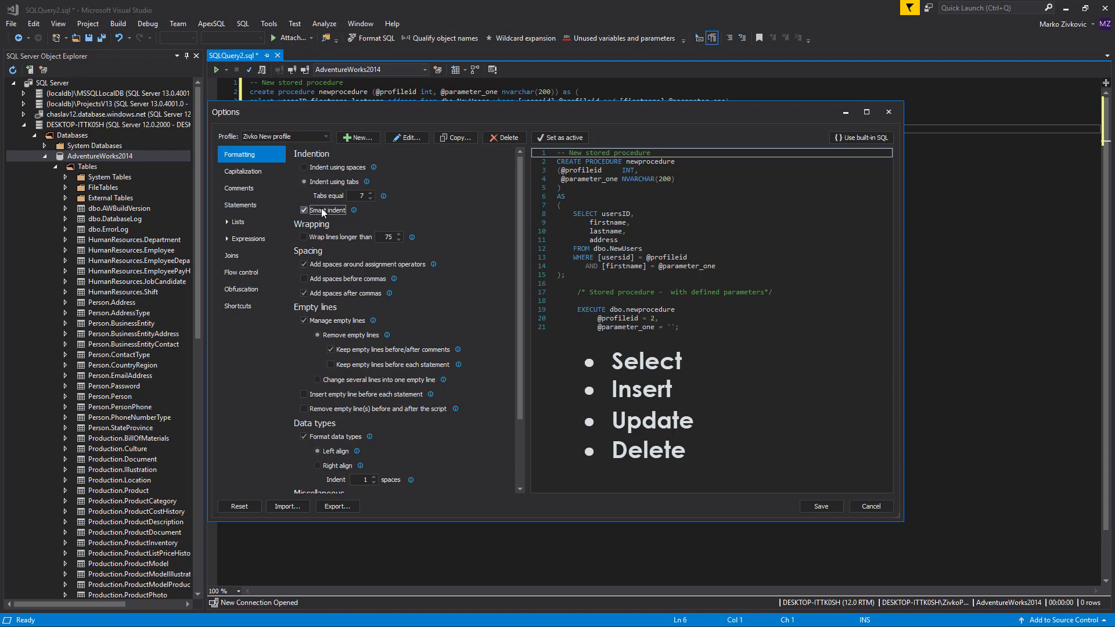
pyautogui.click(304, 209)
pyautogui.write('5')
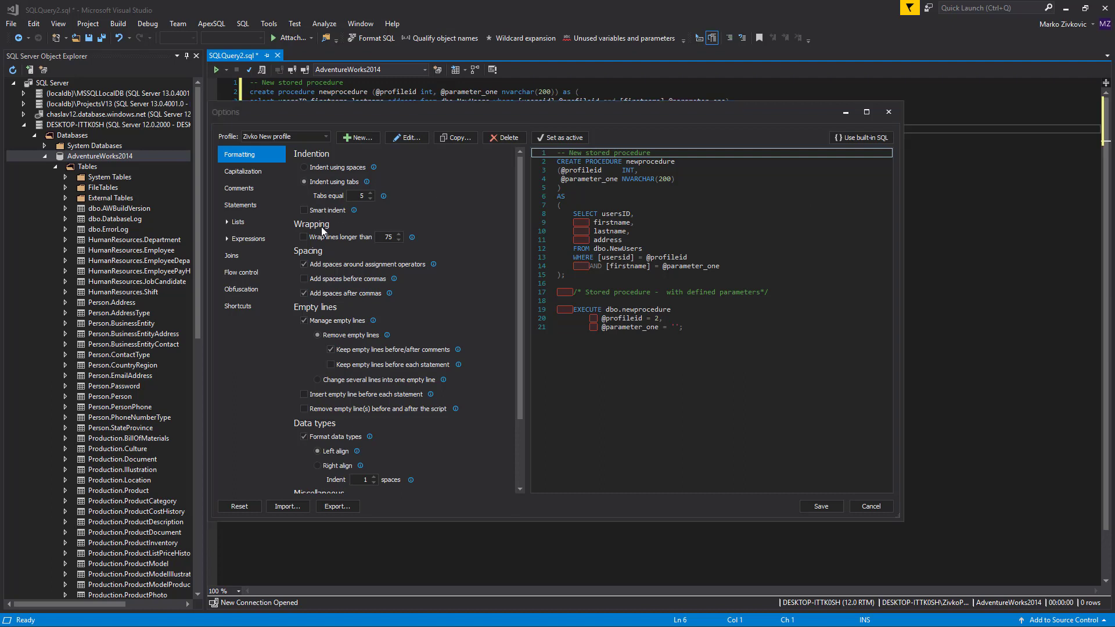
# - Disable 'Wrap lines longer than', leaving the wrap limit at 75
pyautogui.click(303, 236)
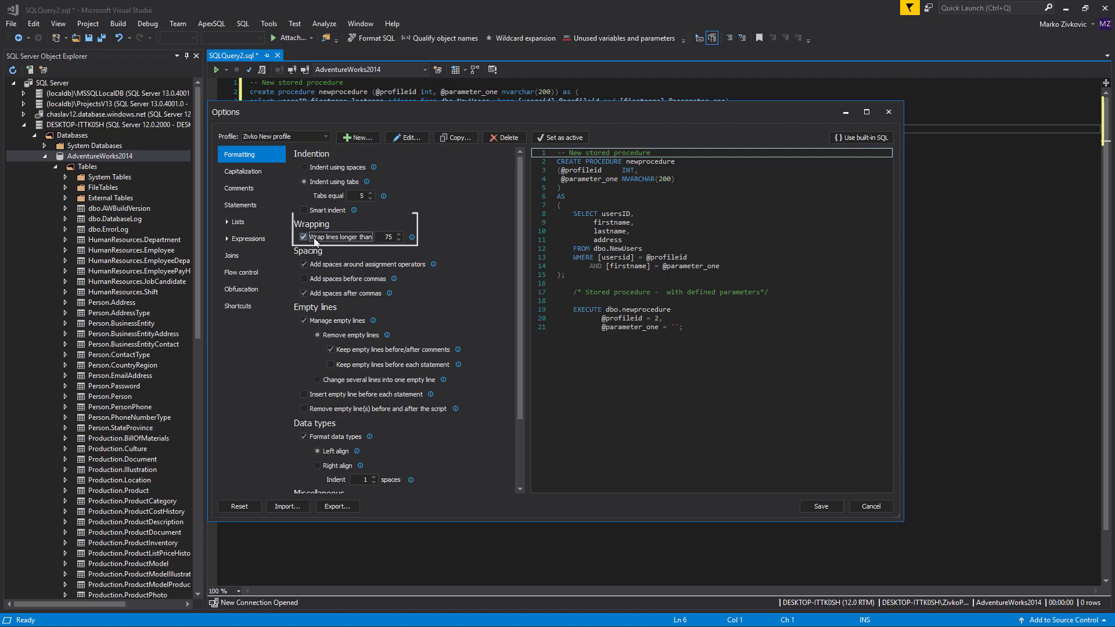
pyautogui.click(398, 234)
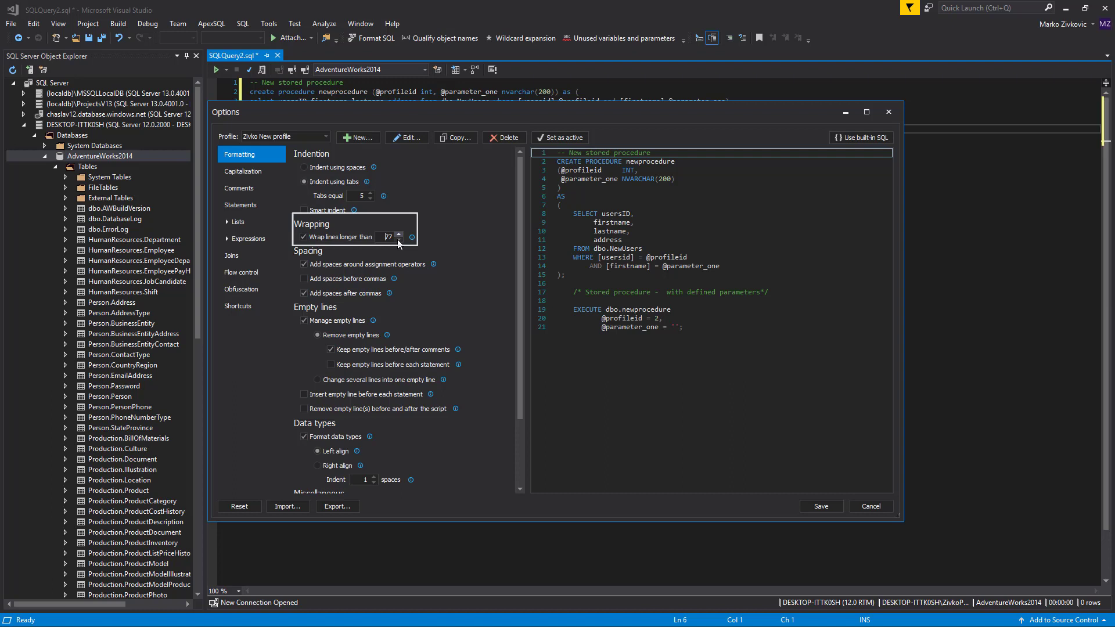
pyautogui.click(399, 239)
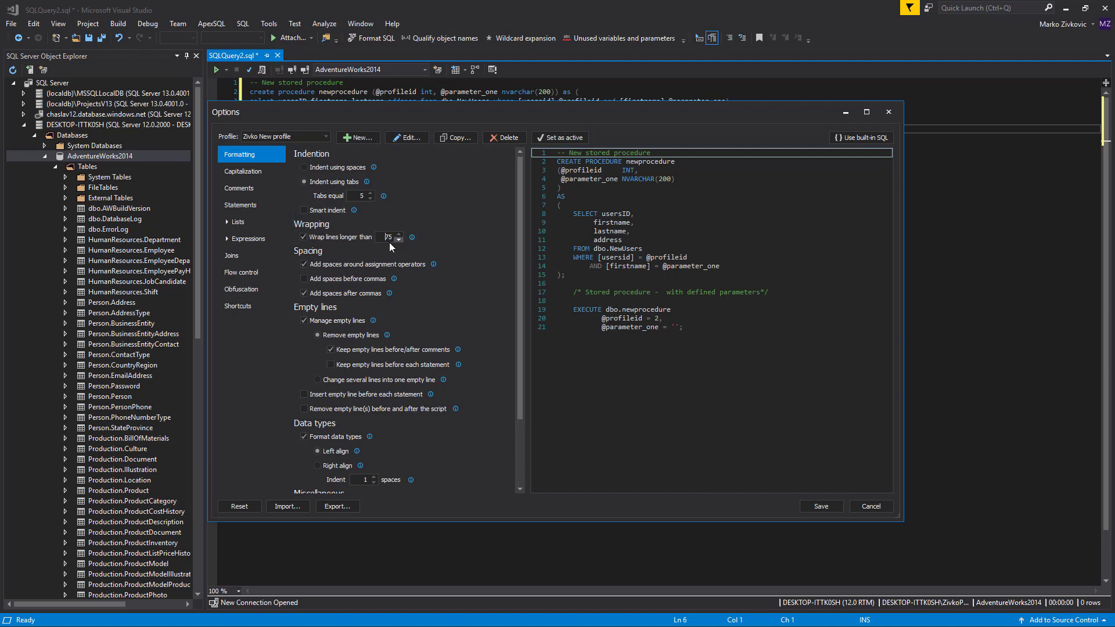
pyautogui.moveTo(380, 250)
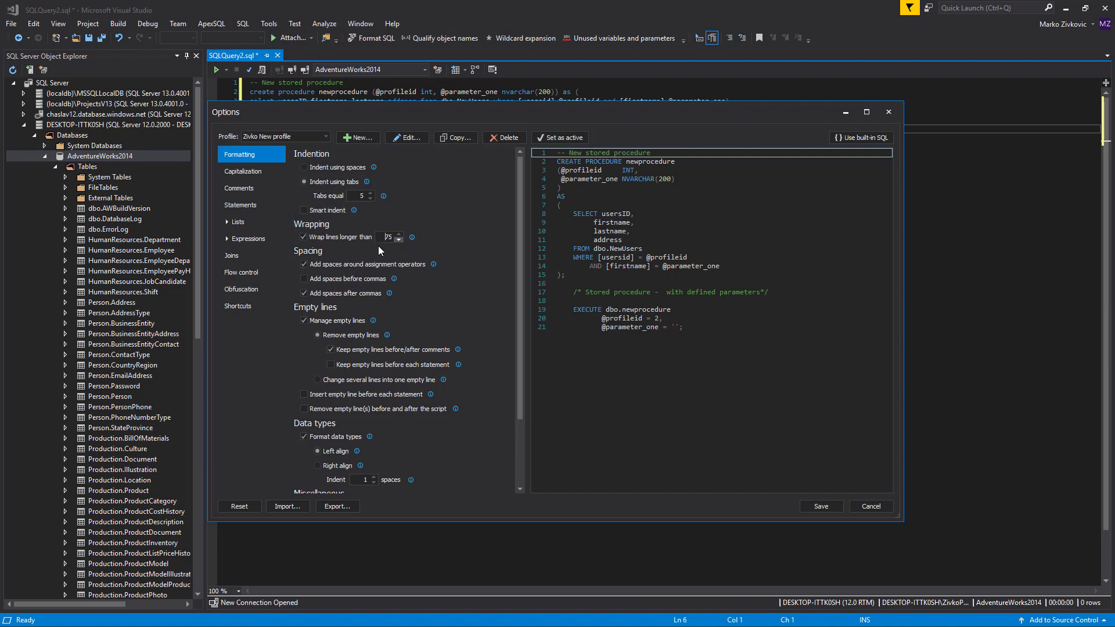
pyautogui.click(304, 236)
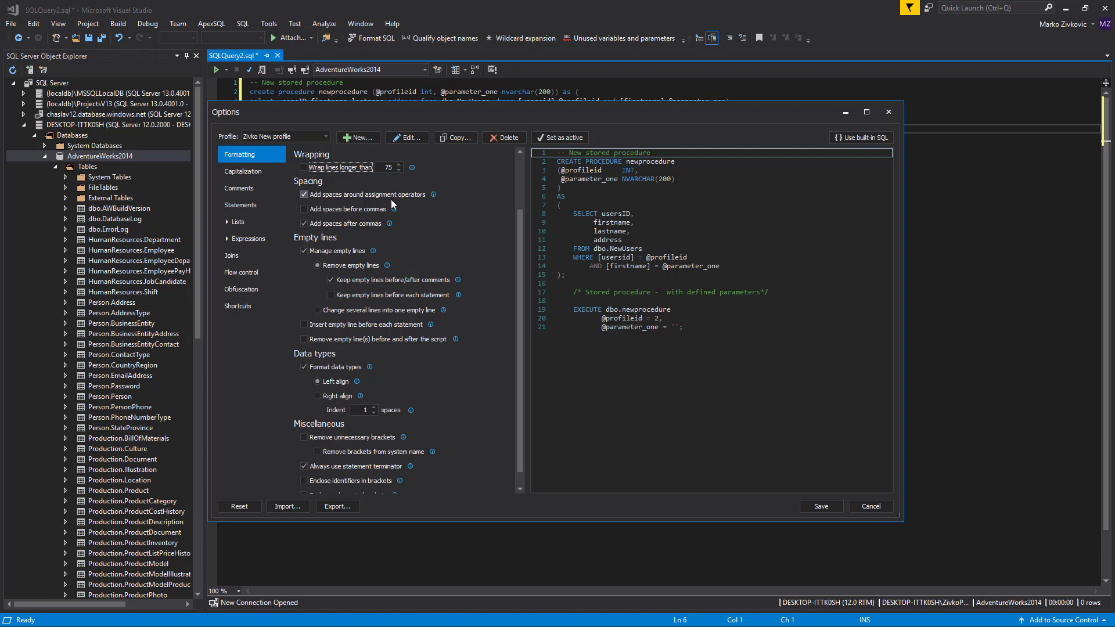
# - Try 'Add spaces before commas', leave it off, and switch the preview SQL
pyautogui.click(304, 209)
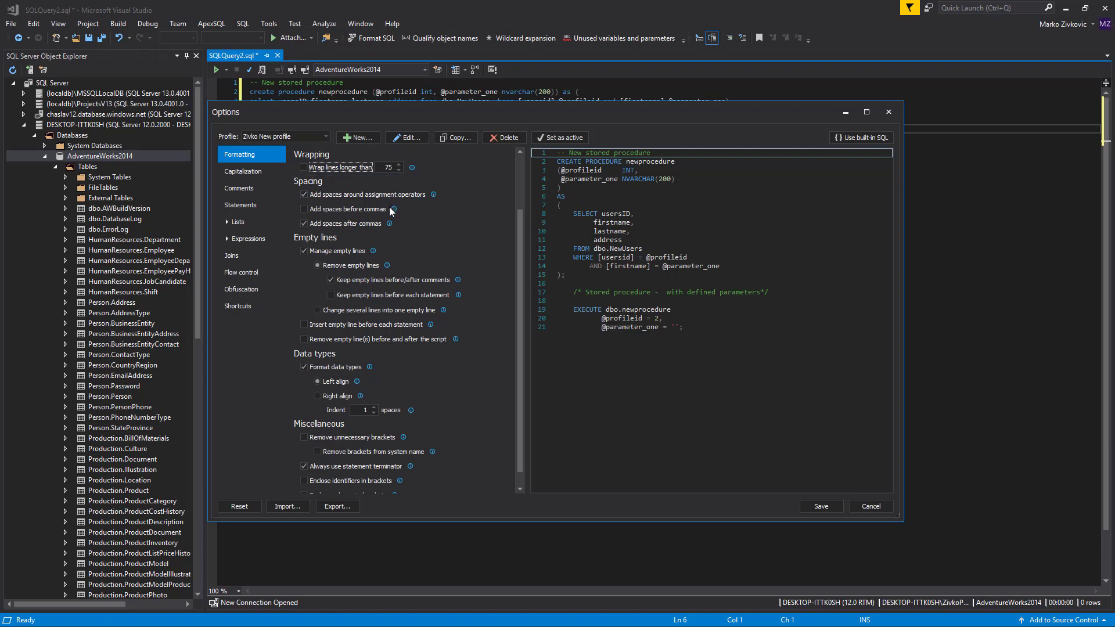
pyautogui.click(303, 208)
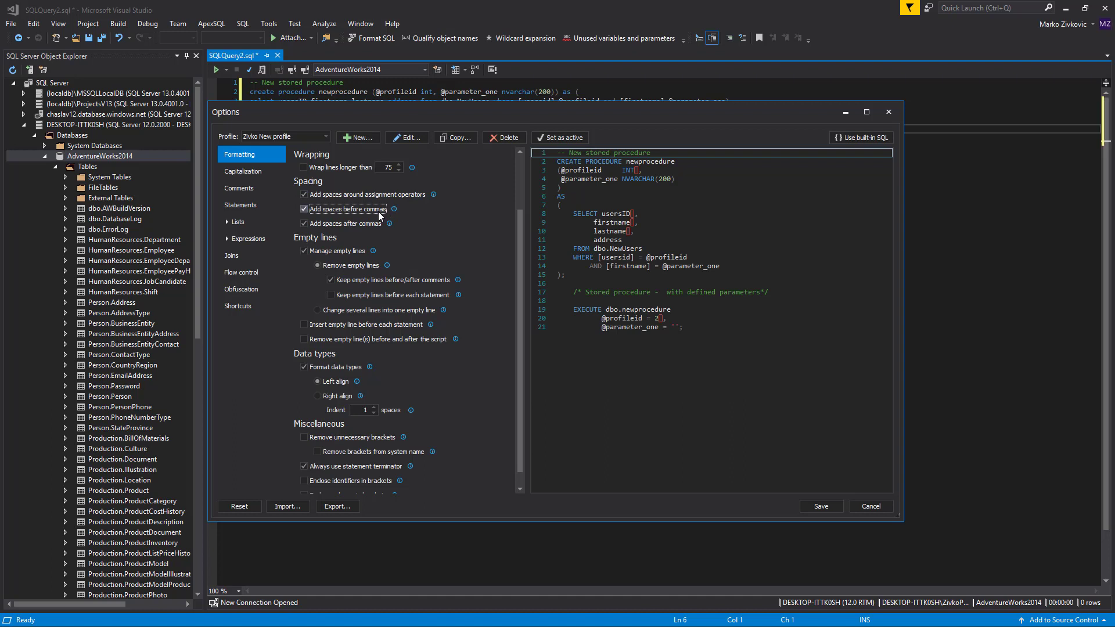
pyautogui.click(304, 223)
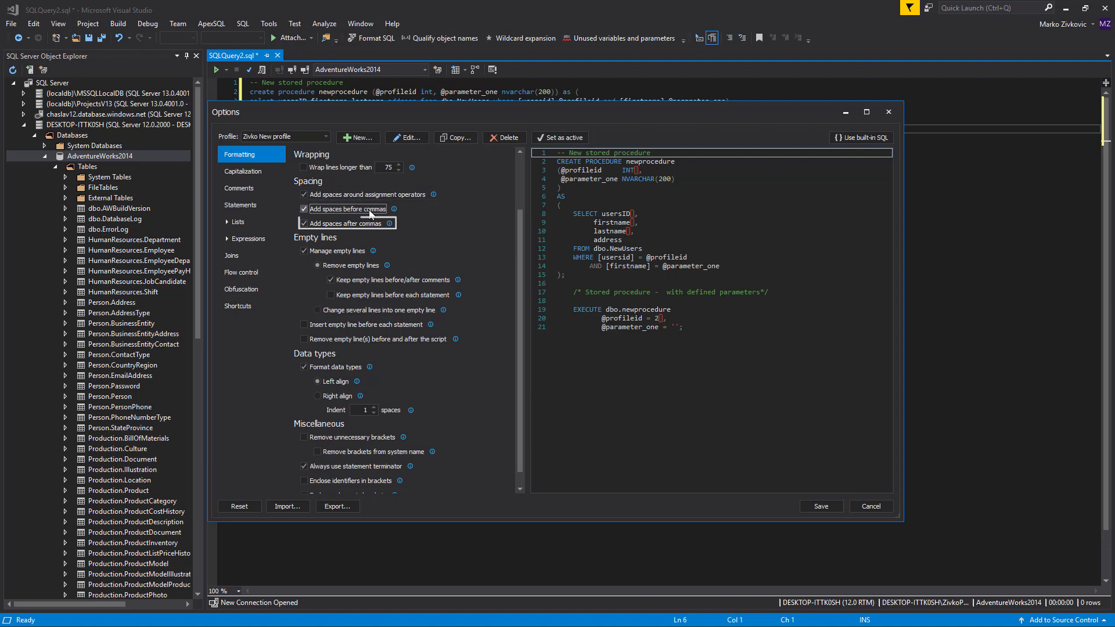
pyautogui.click(304, 209)
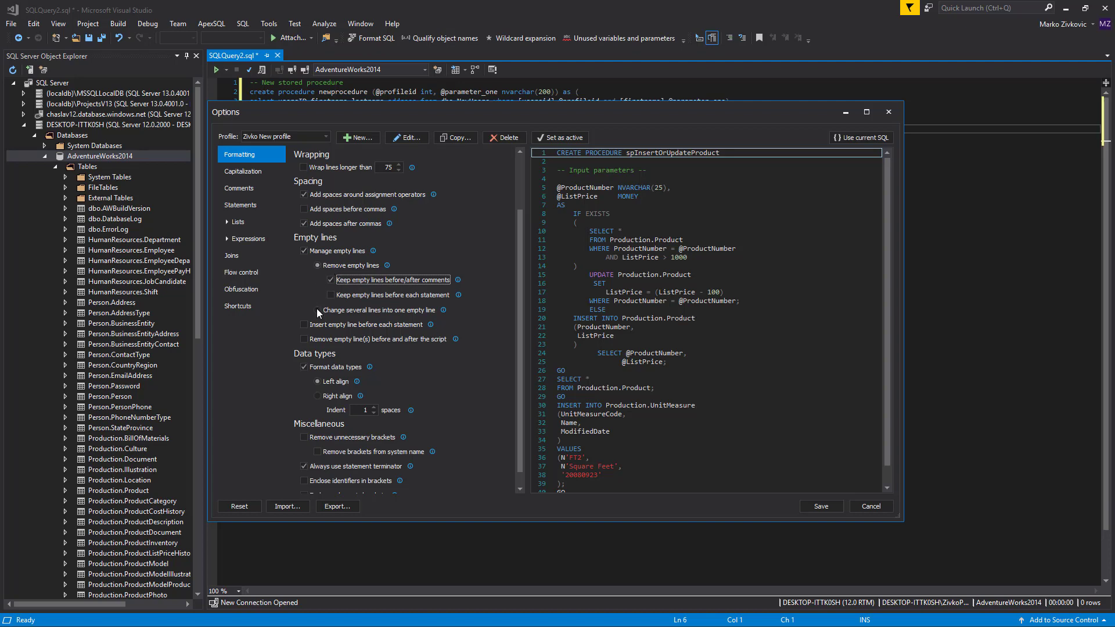
# - Test the empty-line handling options and the data type indent setting
pyautogui.click(304, 309)
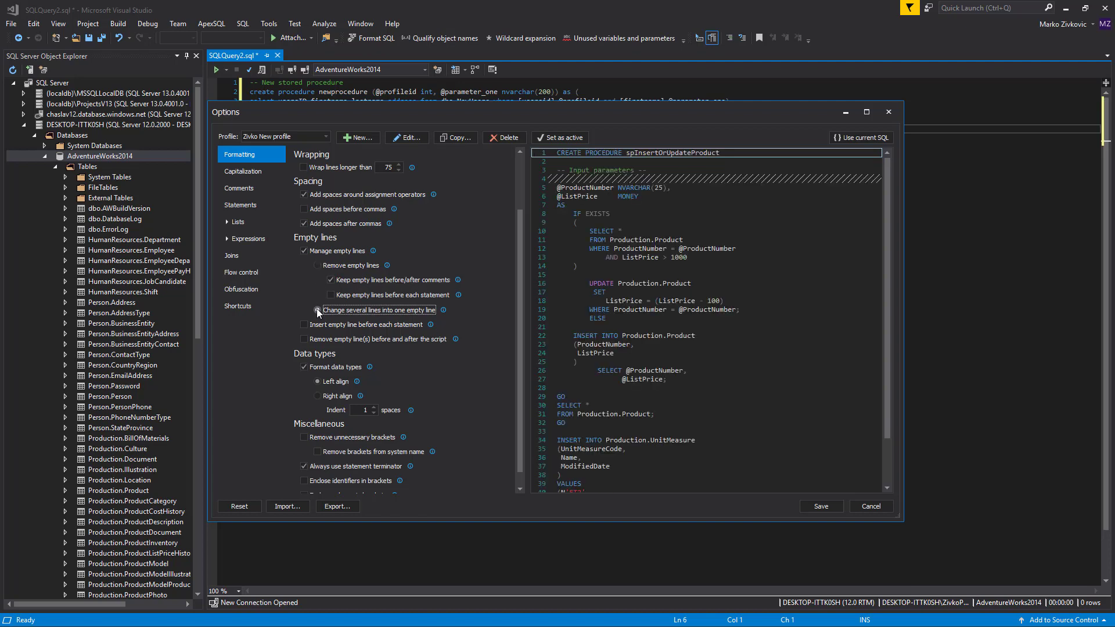
pyautogui.click(303, 324)
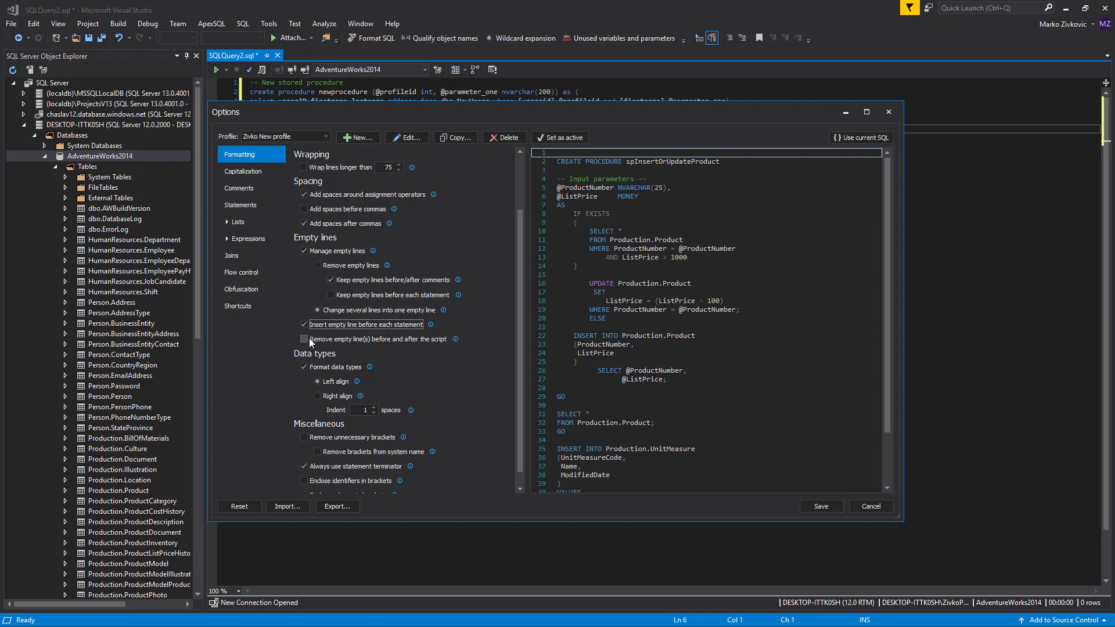
pyautogui.click(304, 339)
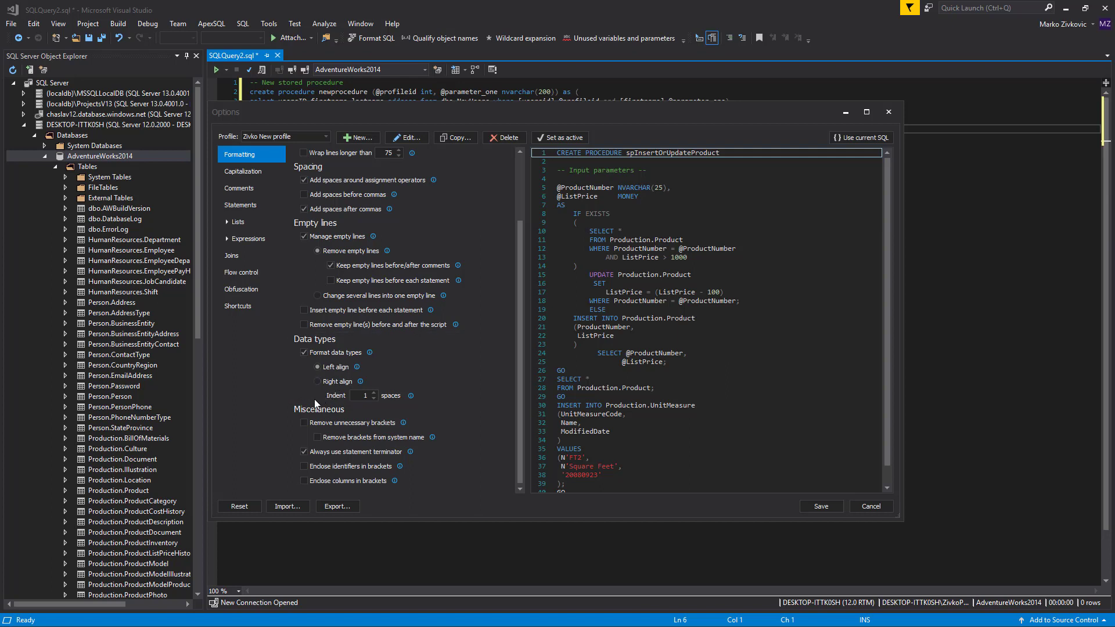
pyautogui.click(317, 367)
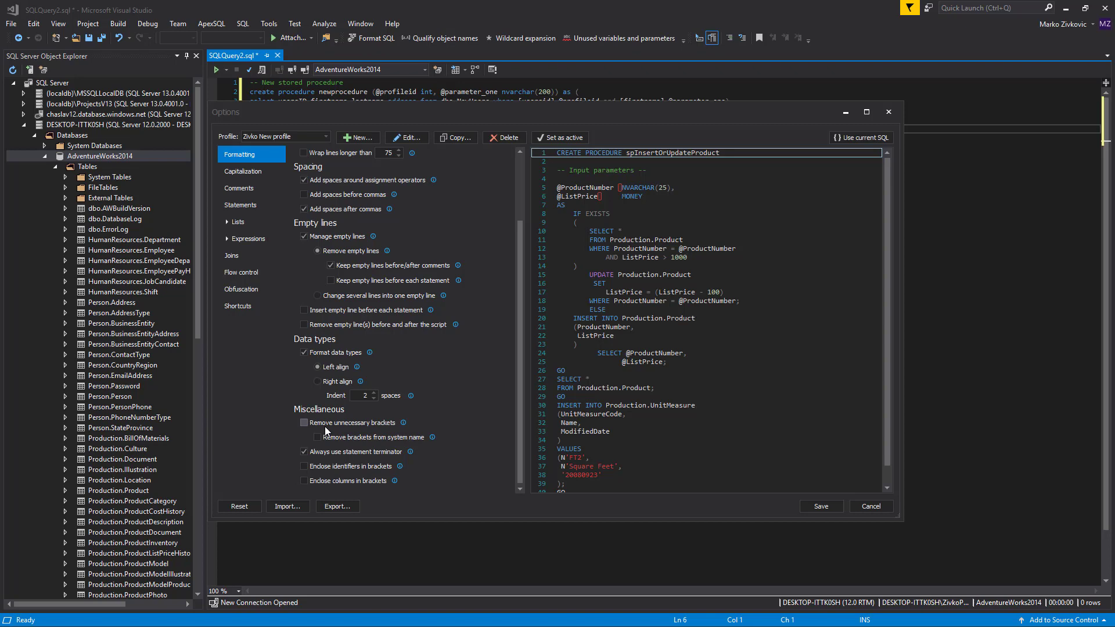
# - Enable 'Remove unnecessary brackets' and statement terminators after toggling each
pyautogui.click(305, 422)
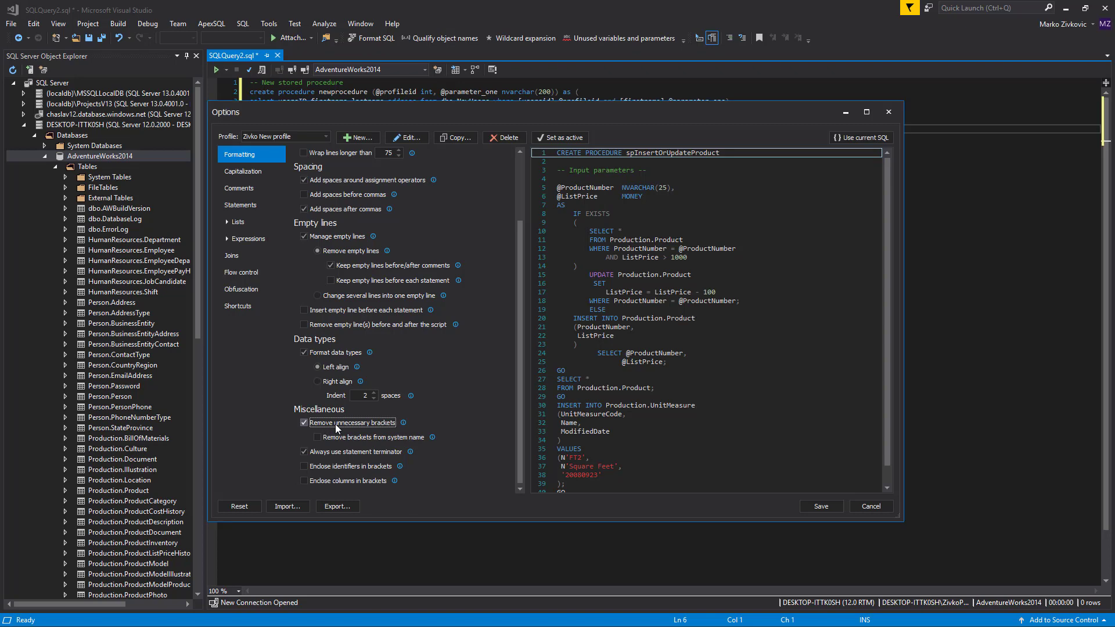
pyautogui.click(303, 423)
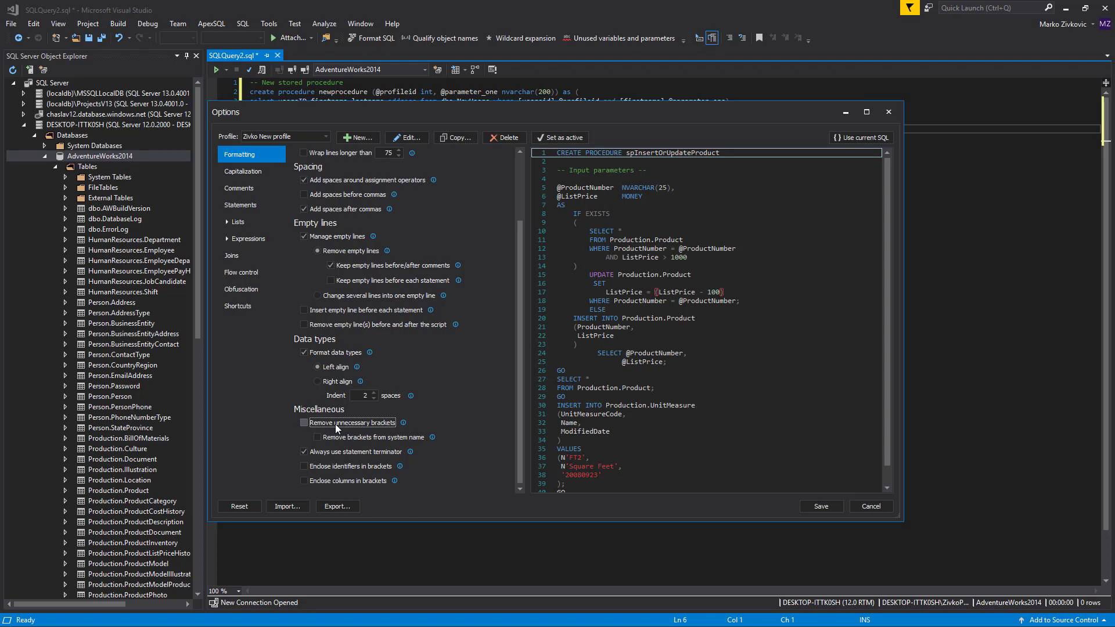
pyautogui.click(304, 422)
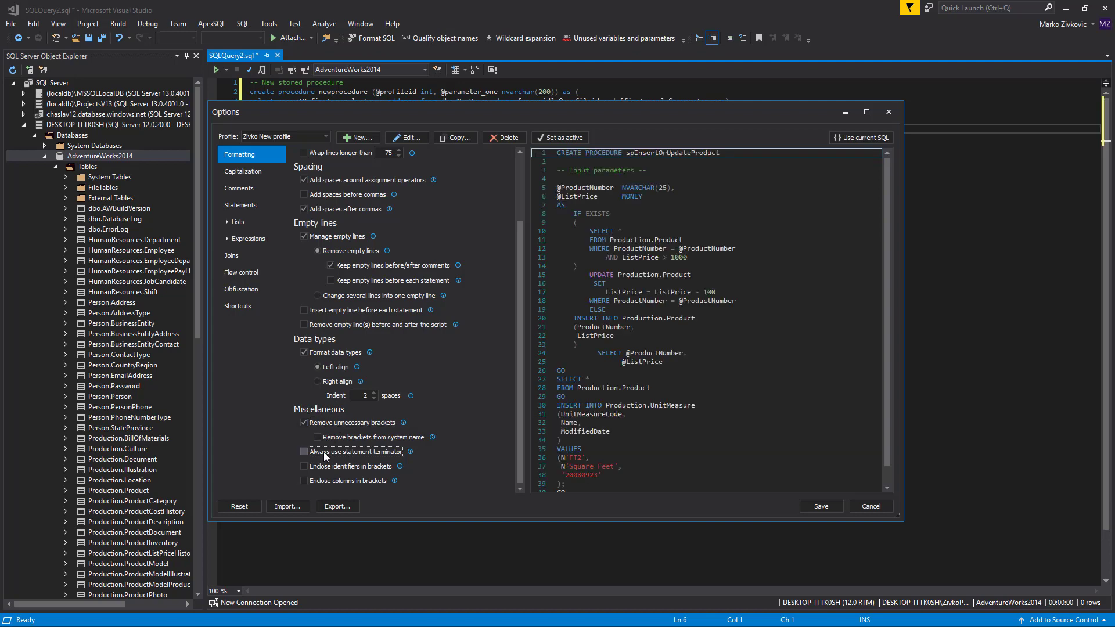
pyautogui.click(304, 452)
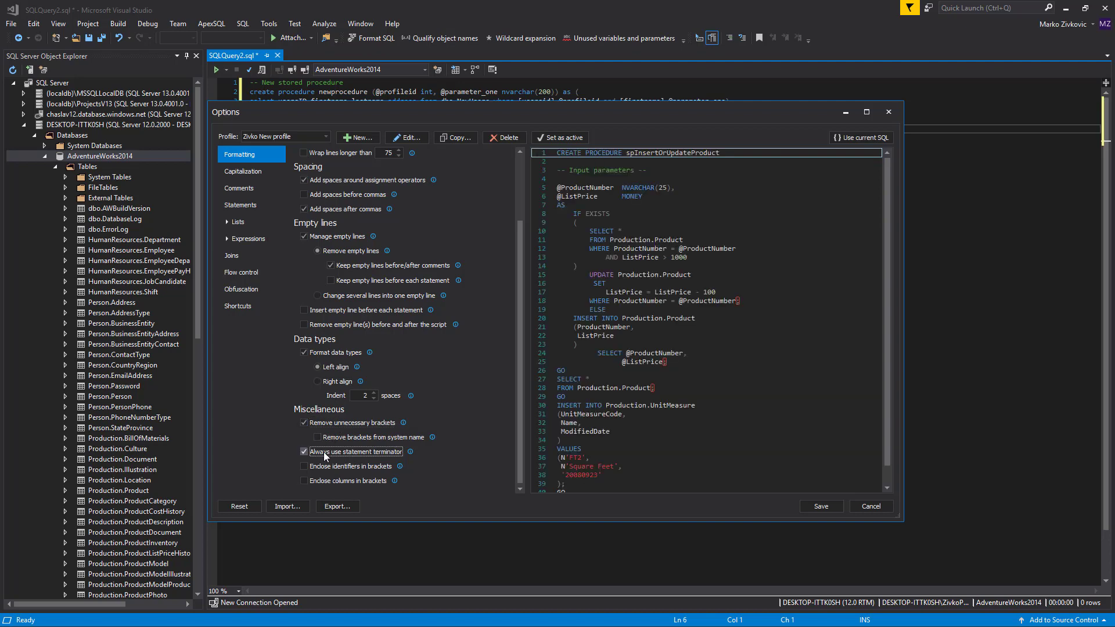
pyautogui.click(304, 452)
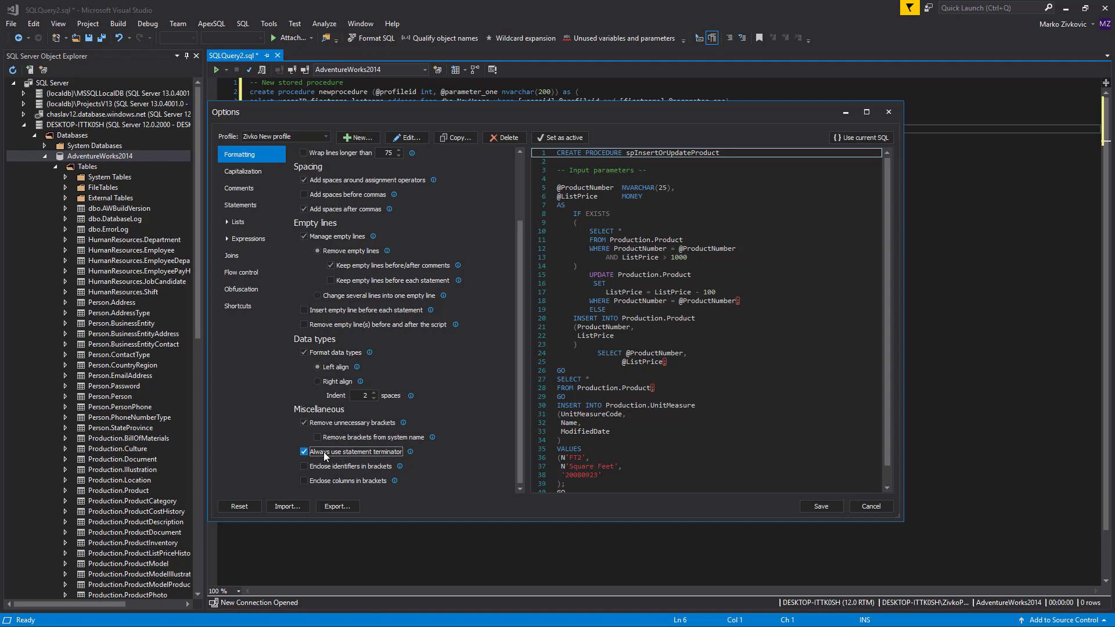
pyautogui.click(303, 451)
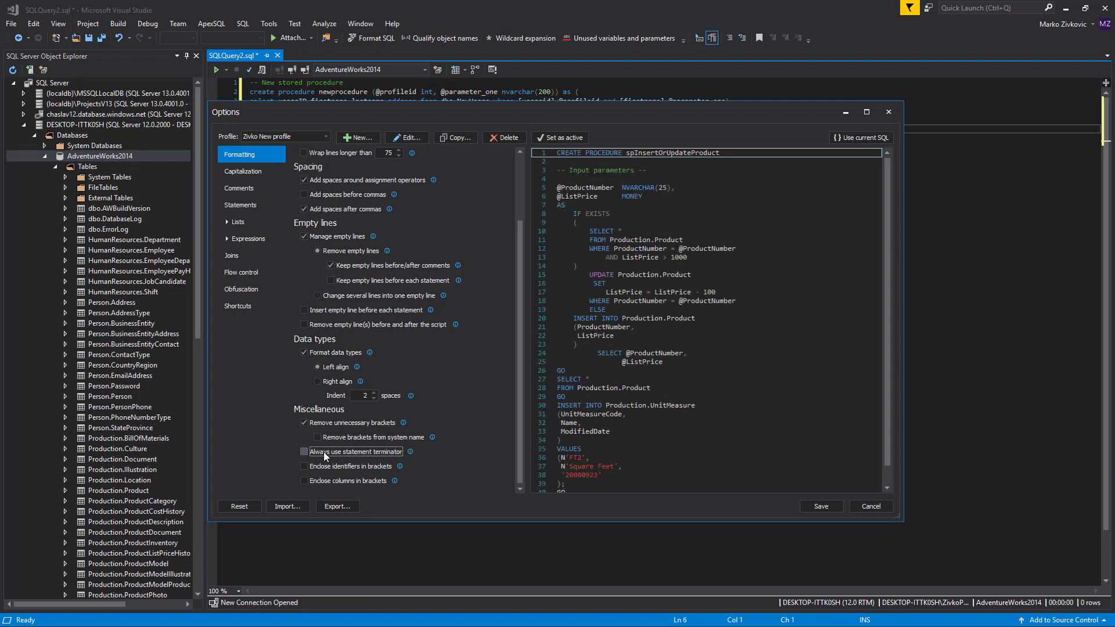
pyautogui.click(304, 451)
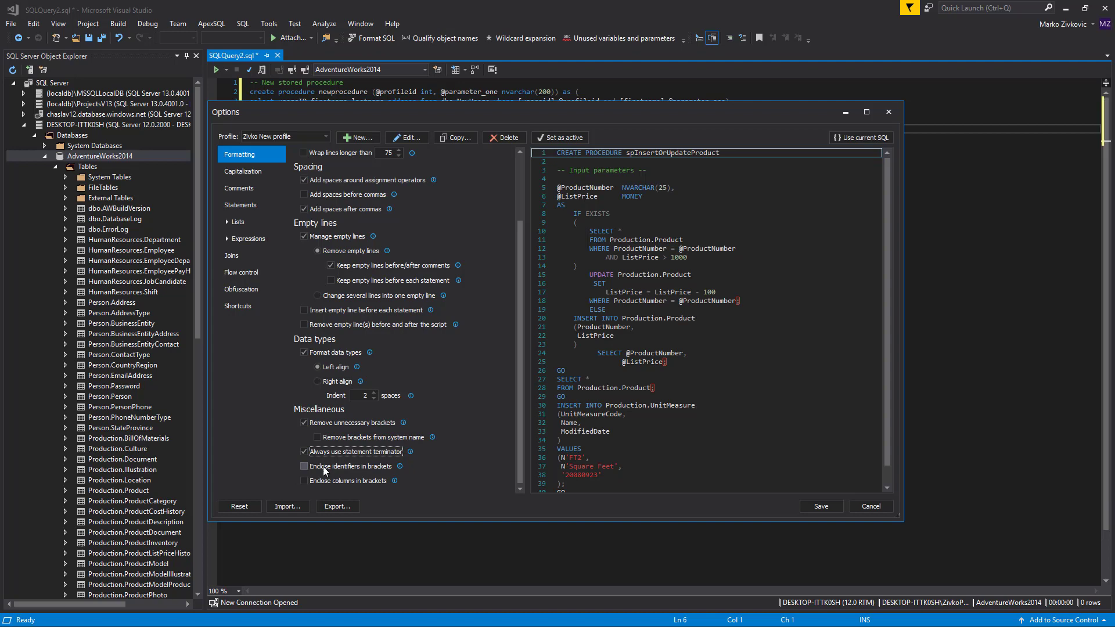
# - Test bracket-enclosing for identifiers and column names, leaving both unbracketed
pyautogui.click(305, 466)
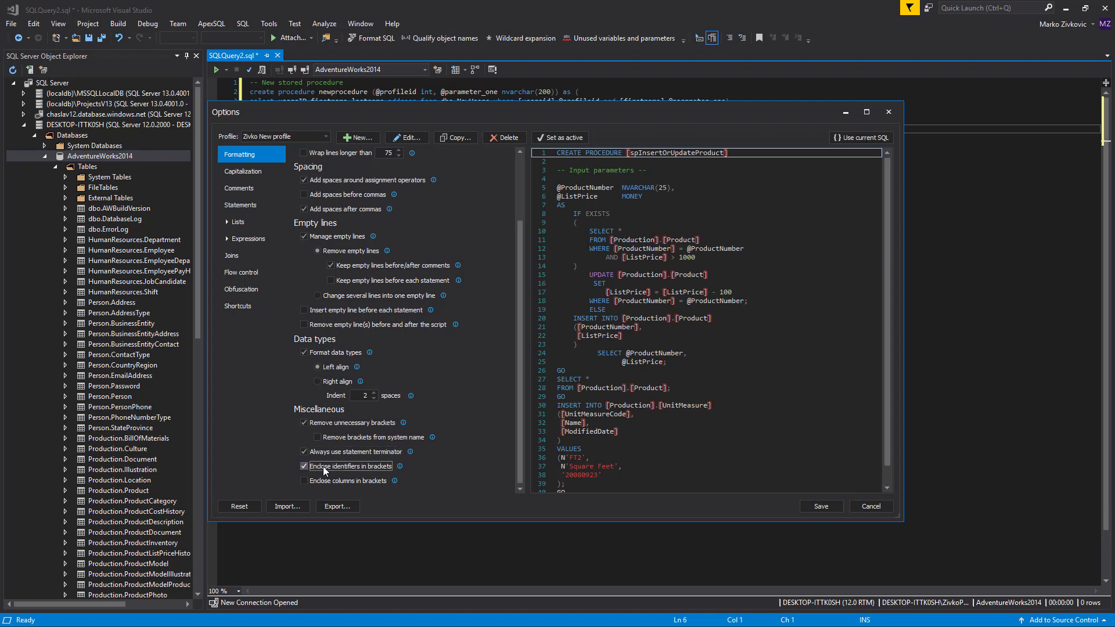
pyautogui.click(305, 468)
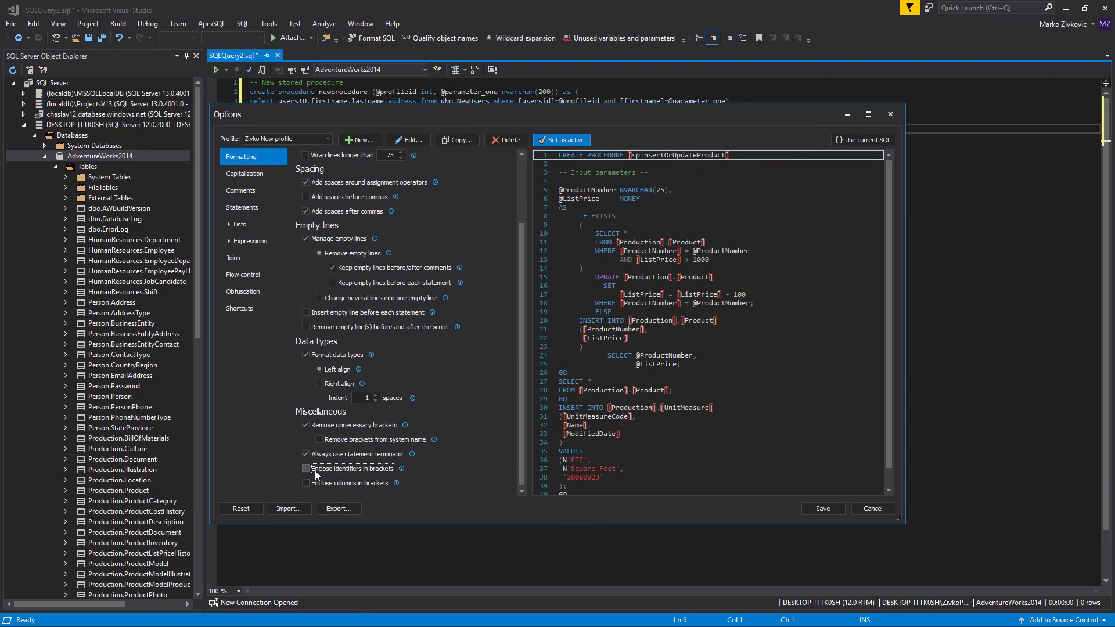
pyautogui.click(306, 483)
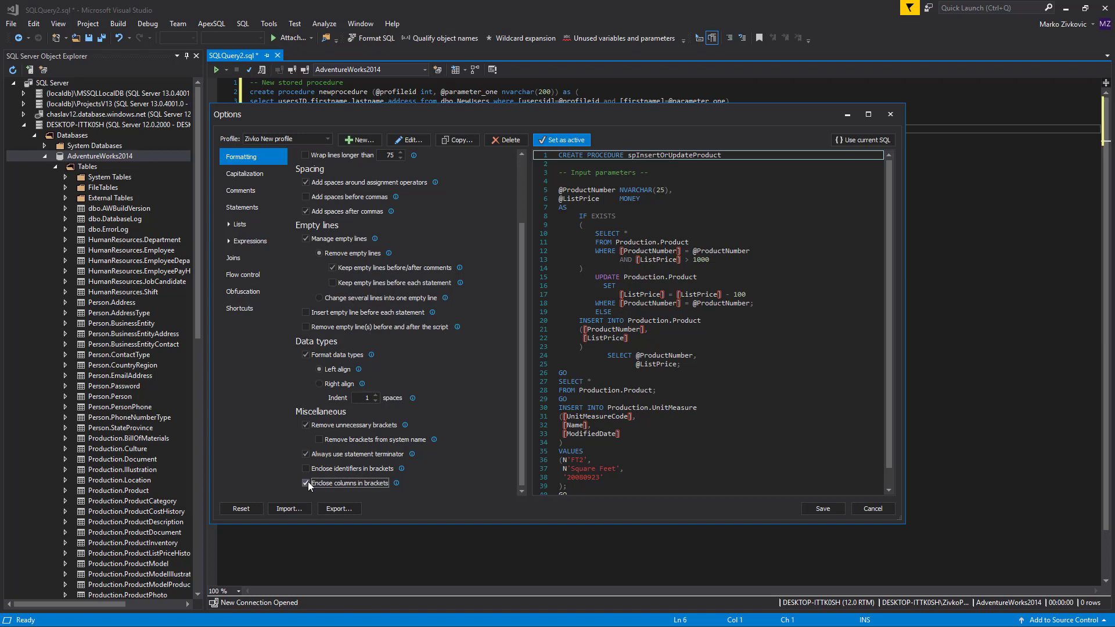
pyautogui.click(306, 482)
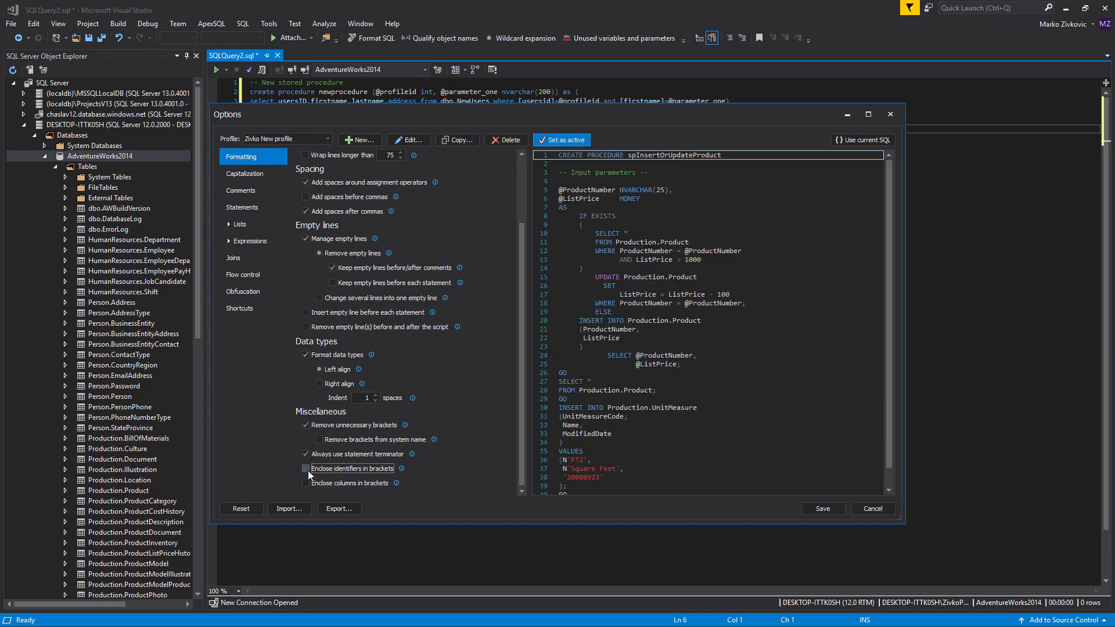
pyautogui.click(306, 467)
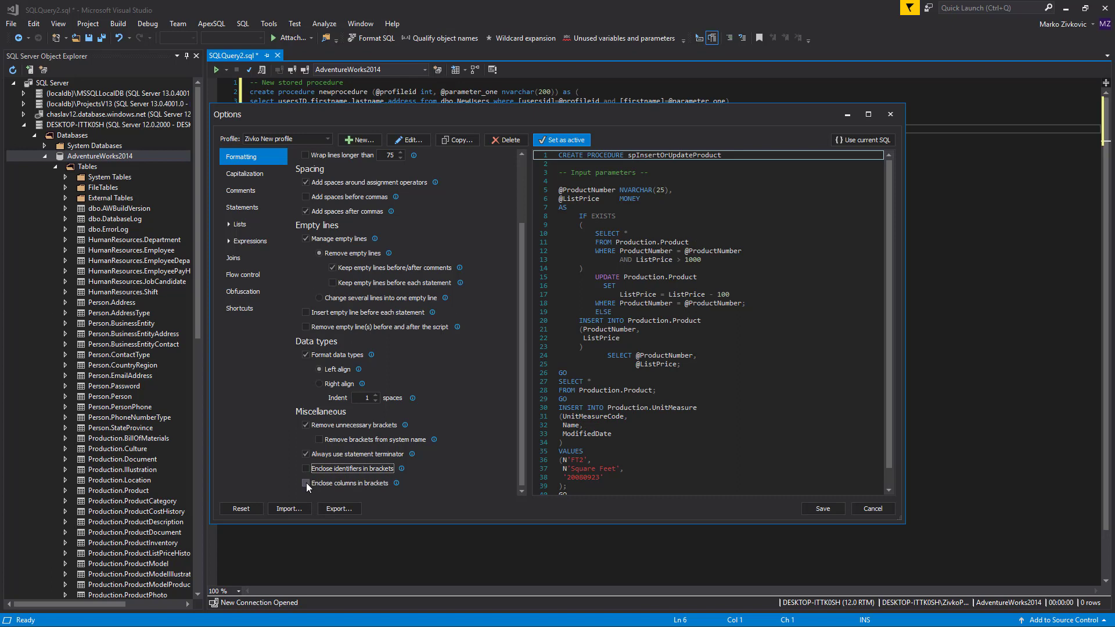
pyautogui.click(305, 454)
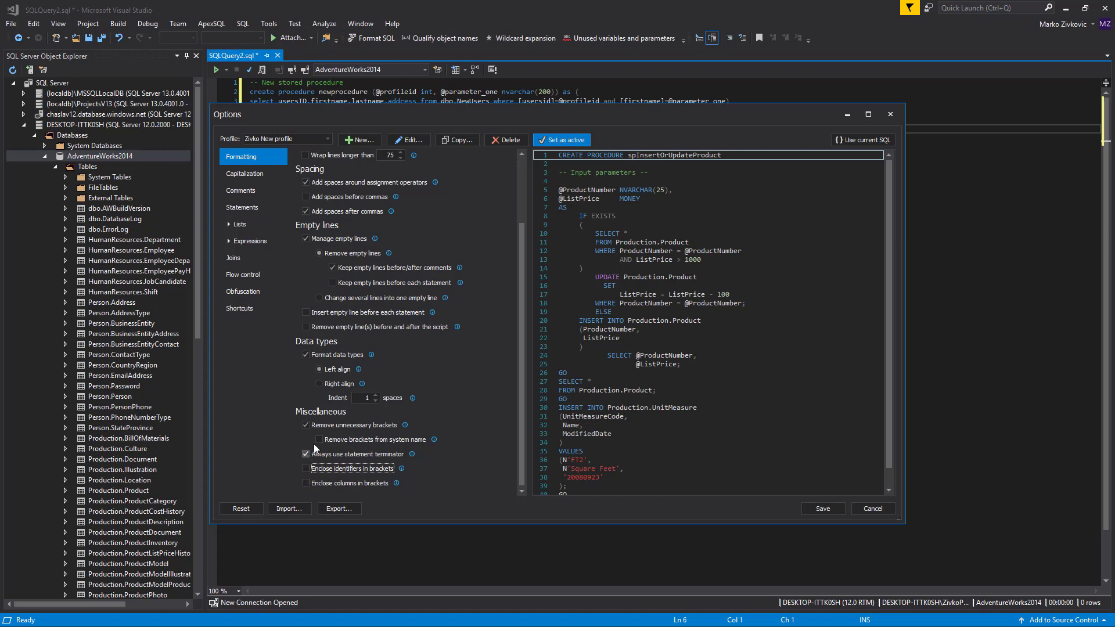
pyautogui.click(305, 424)
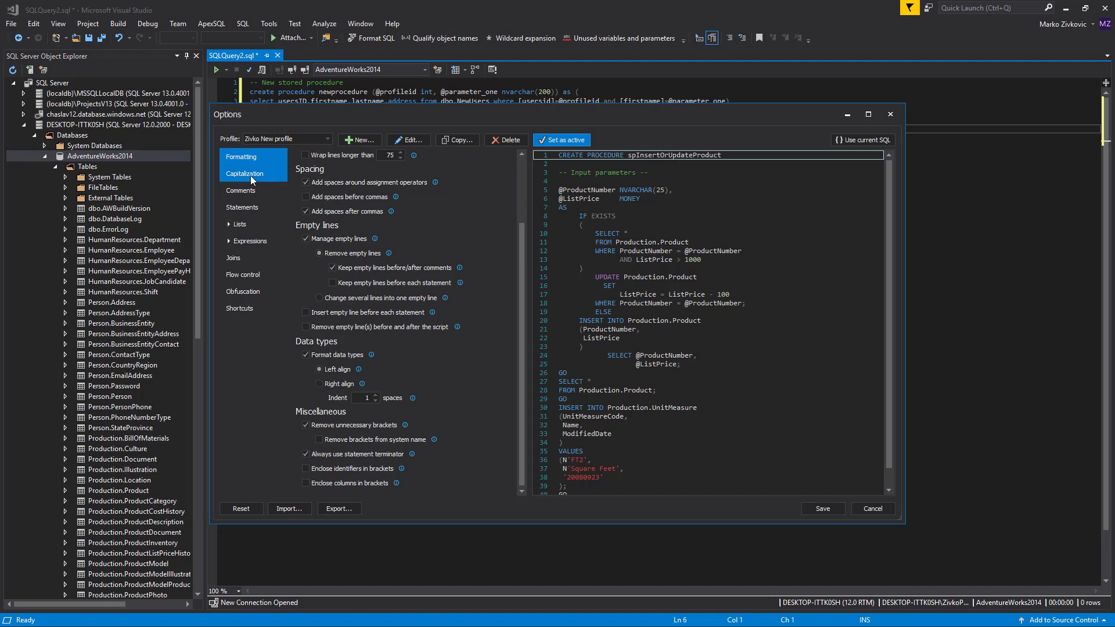
# - Set keywords uppercase, data types lower case, identifiers Proper Case, variables lower case
pyautogui.click(246, 173)
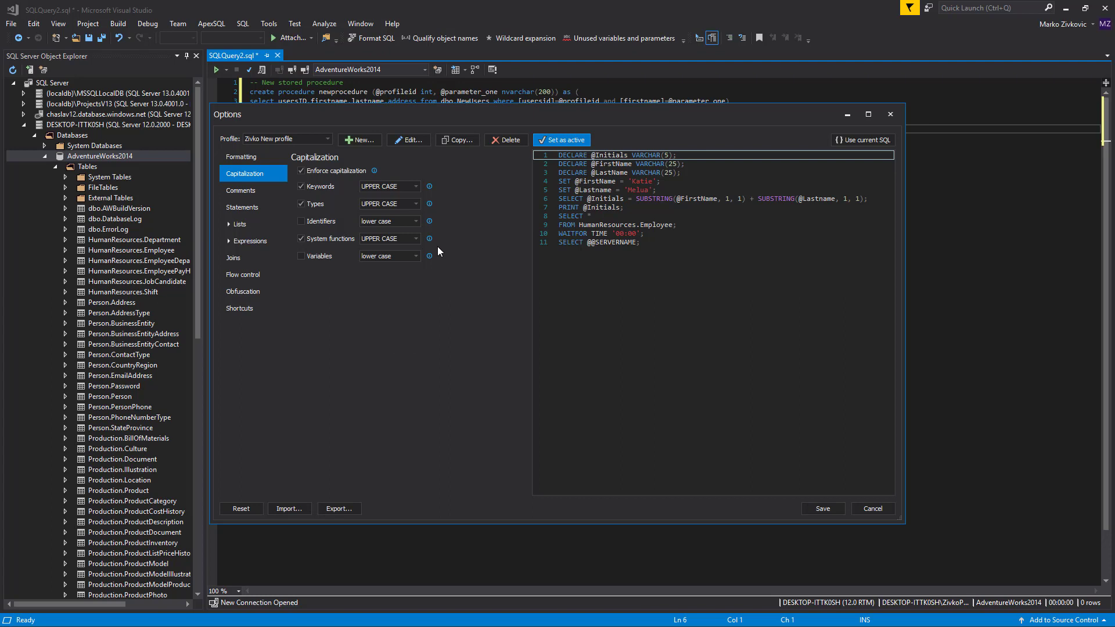
pyautogui.moveTo(407, 329)
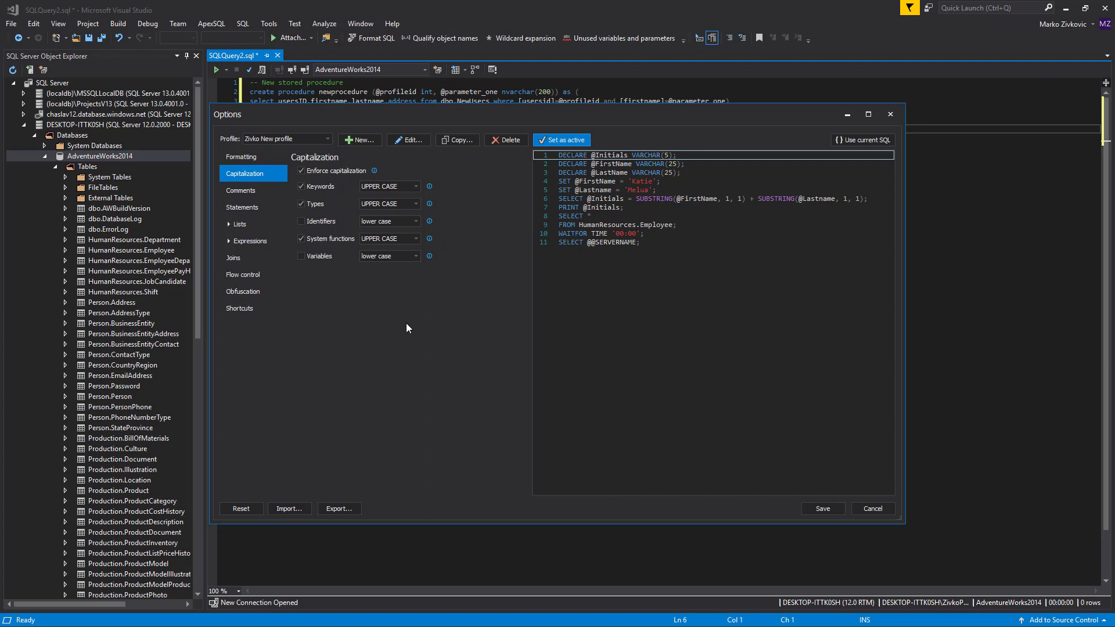
pyautogui.click(414, 186)
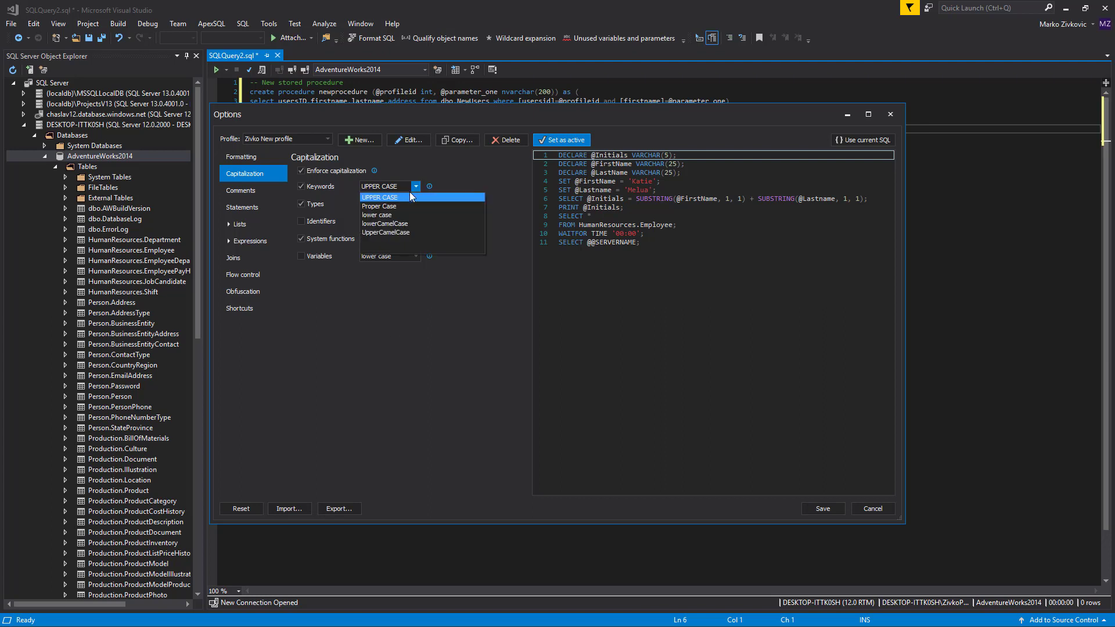
pyautogui.moveTo(401, 206)
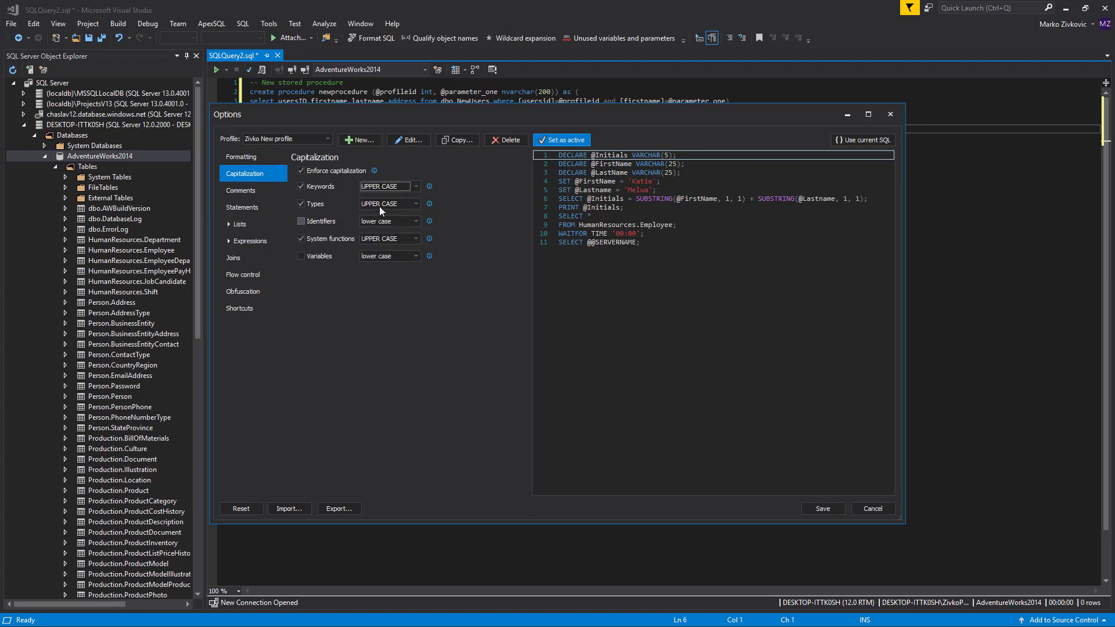
pyautogui.click(415, 203)
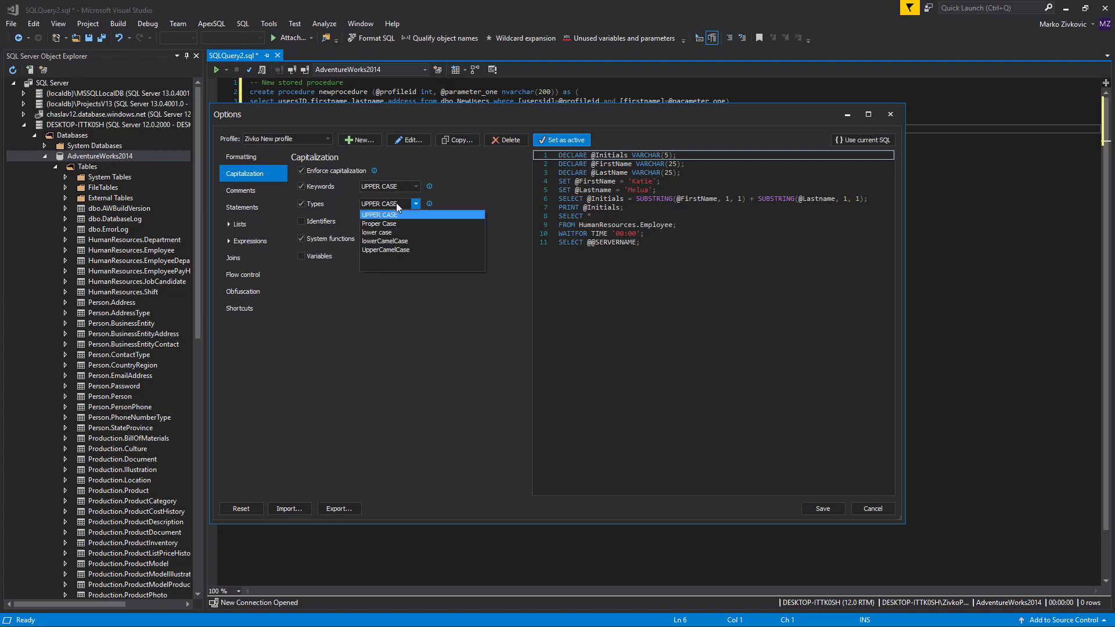
pyautogui.click(376, 231)
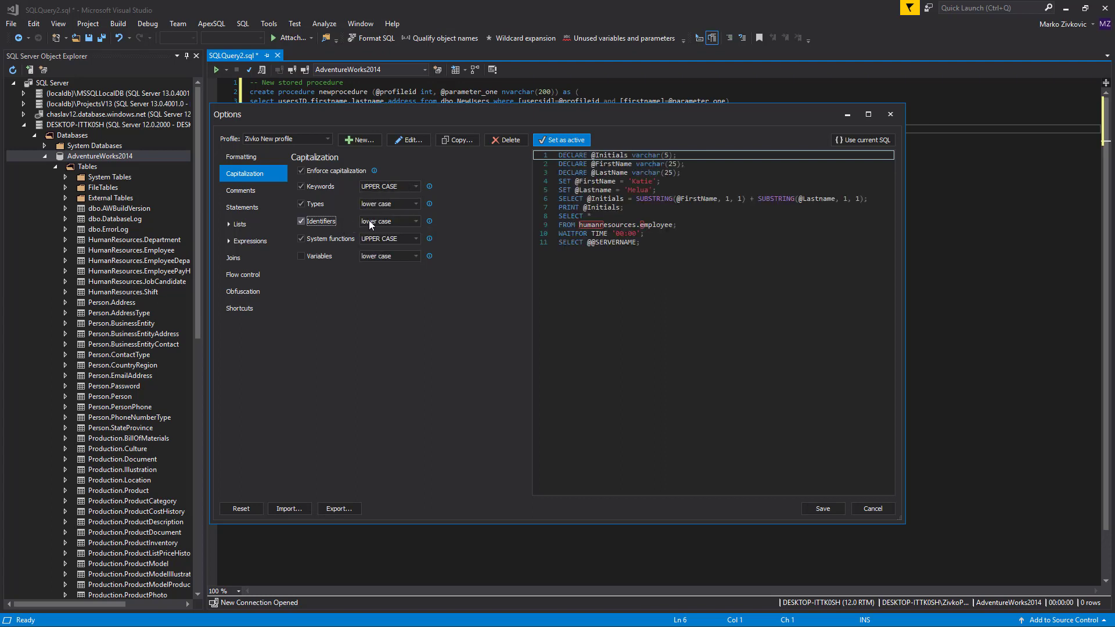
pyautogui.click(388, 221)
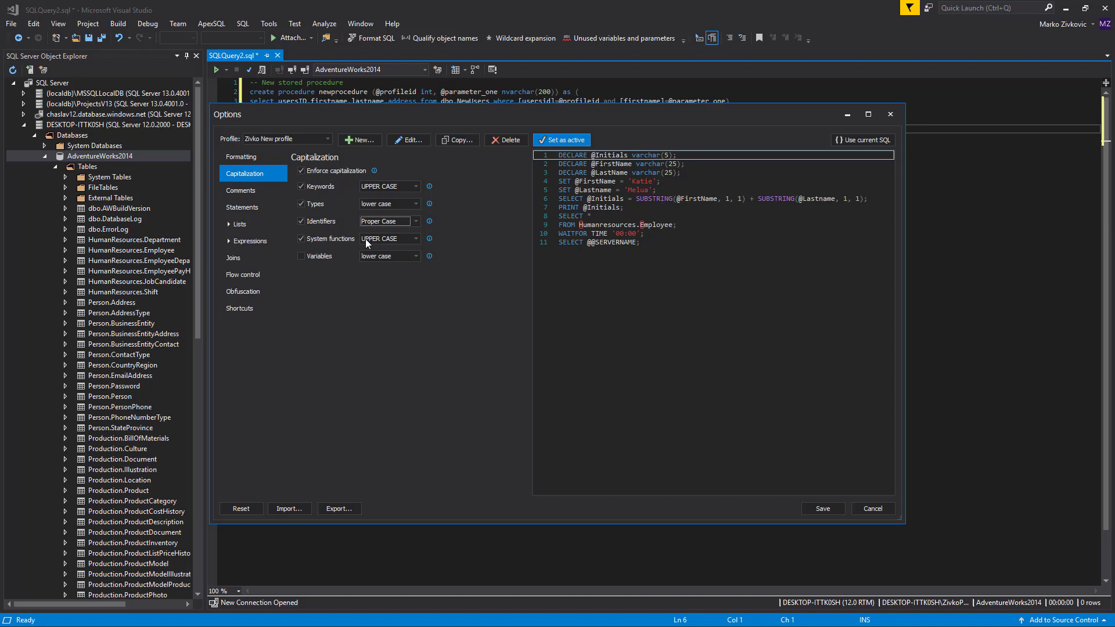
pyautogui.click(301, 256)
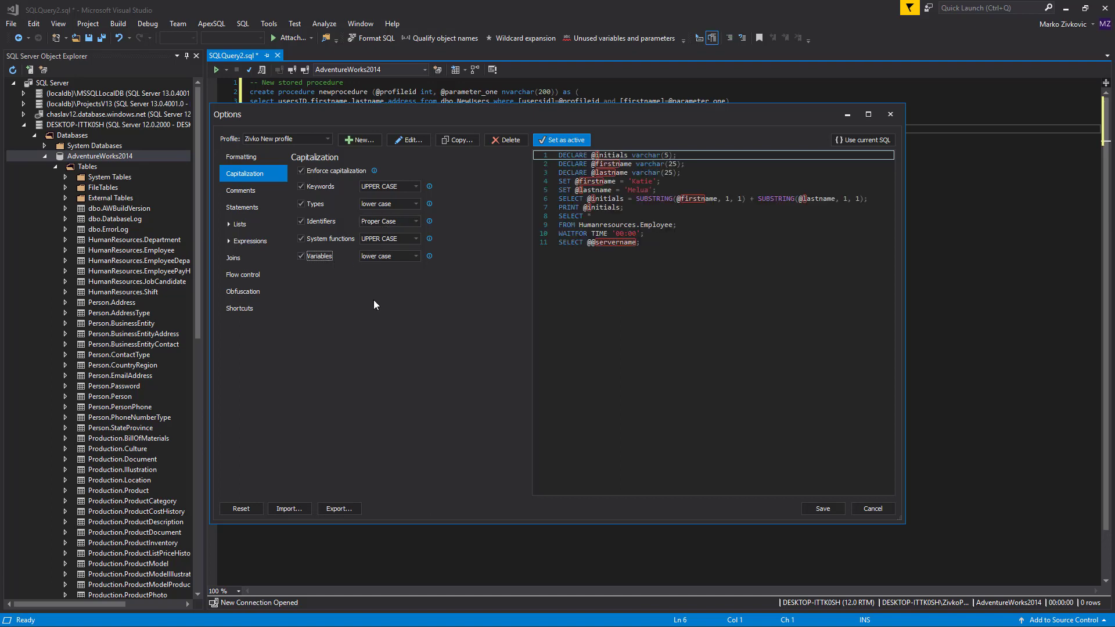
pyautogui.moveTo(377, 310)
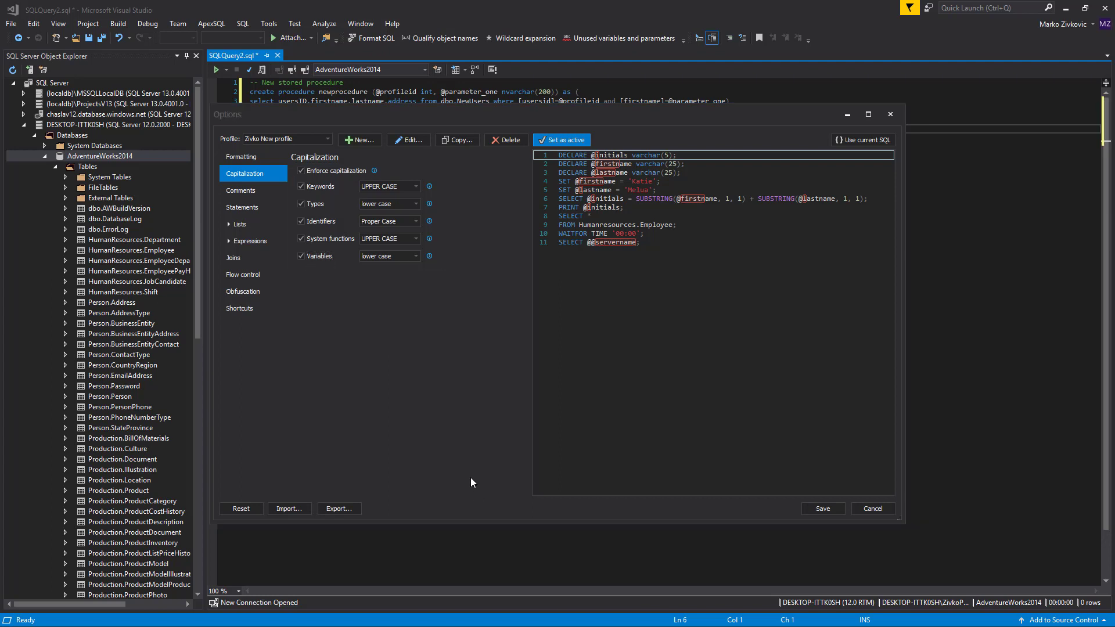
pyautogui.moveTo(450, 428)
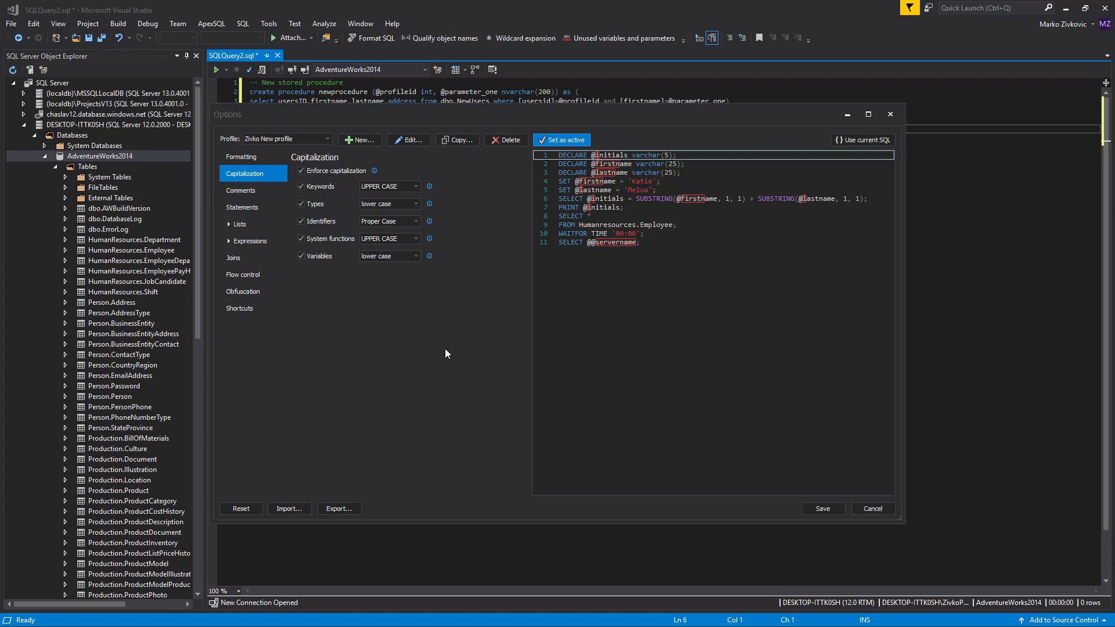
pyautogui.click(242, 190)
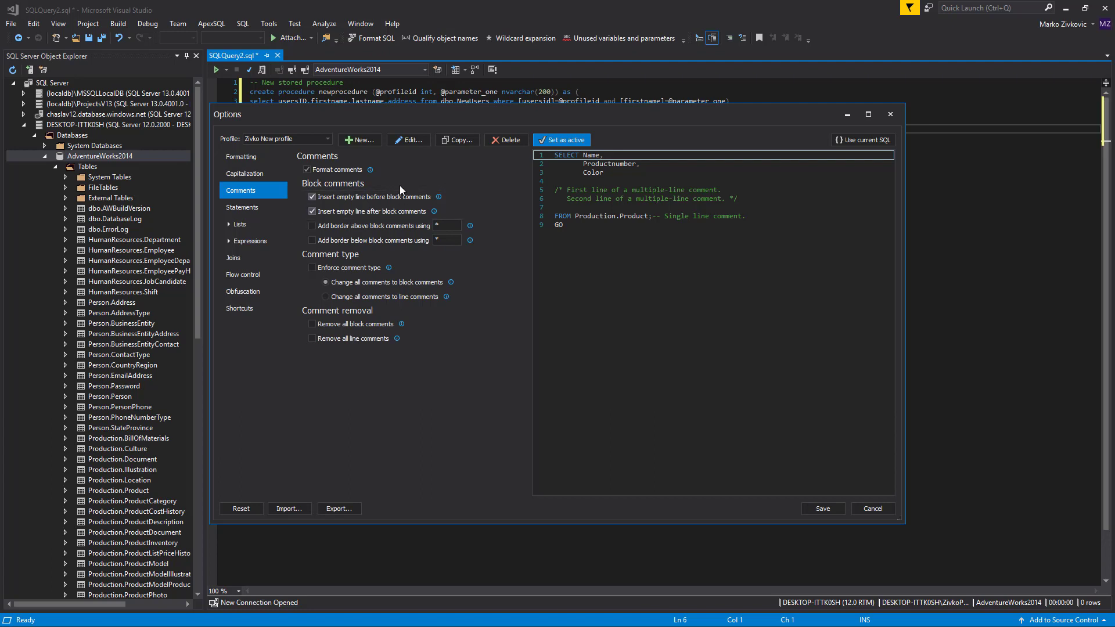
# - Add borders above and below block comments and convert all comments to block comments
pyautogui.click(243, 156)
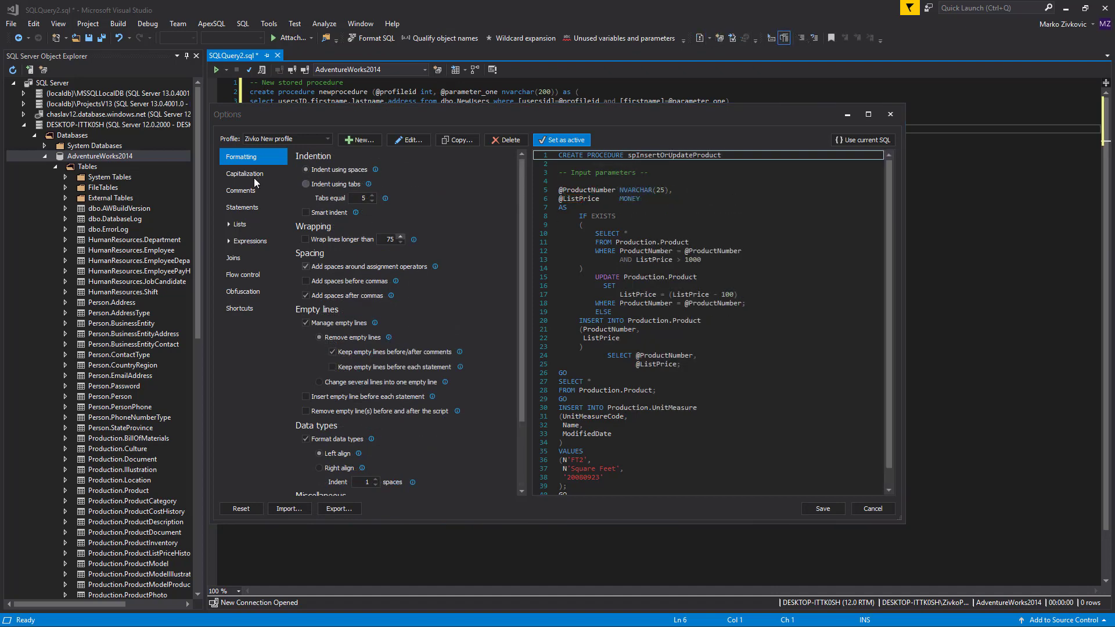
pyautogui.click(242, 190)
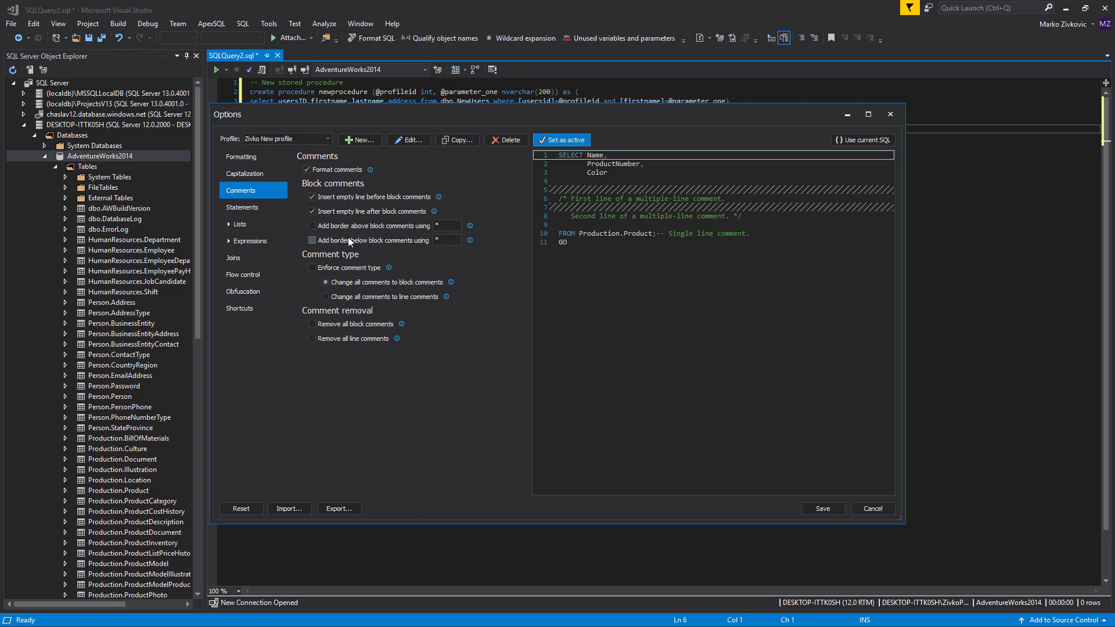
pyautogui.click(312, 225)
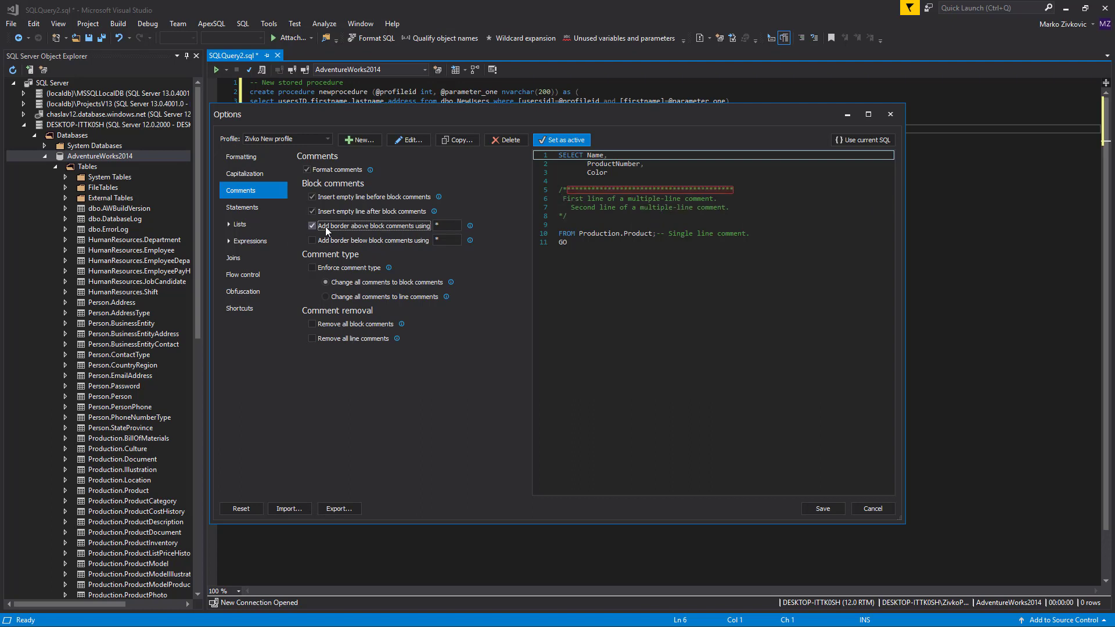
pyautogui.click(312, 240)
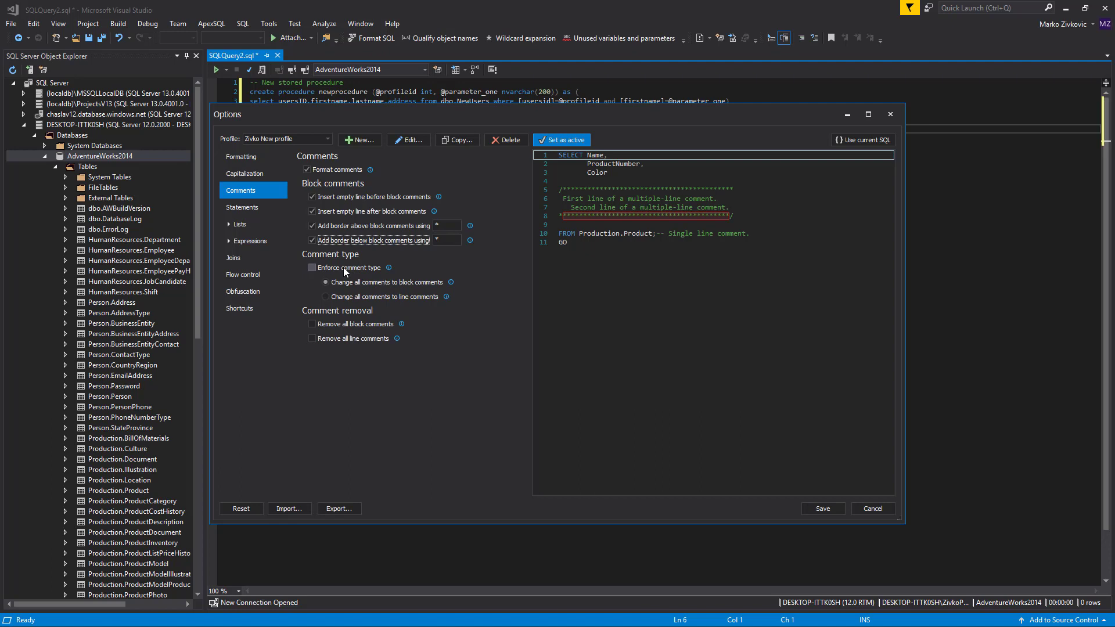
pyautogui.click(313, 267)
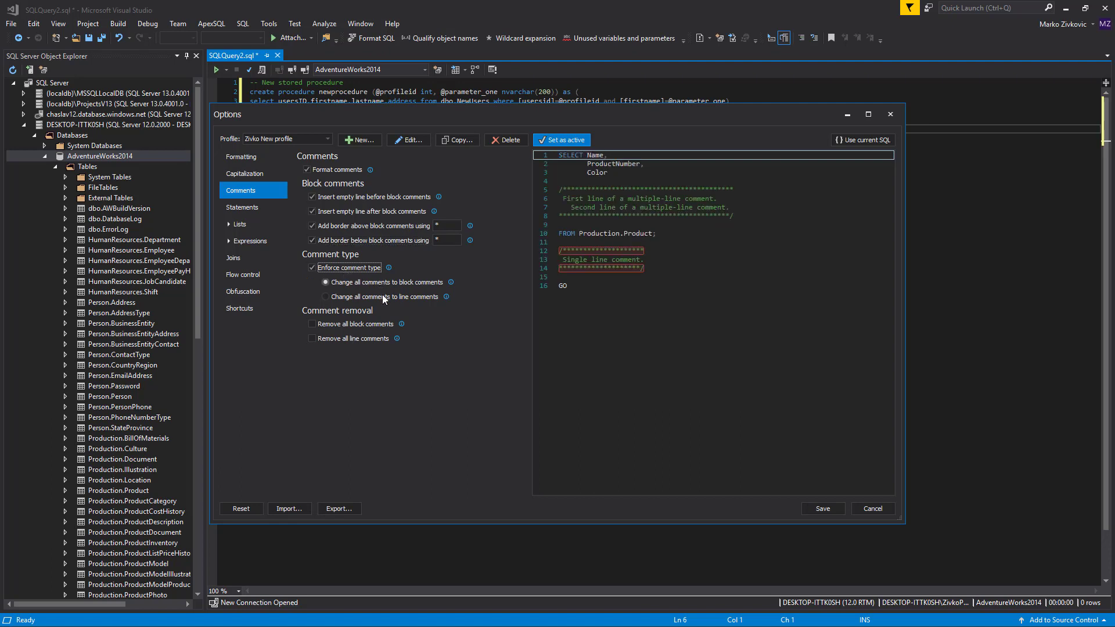
pyautogui.click(326, 281)
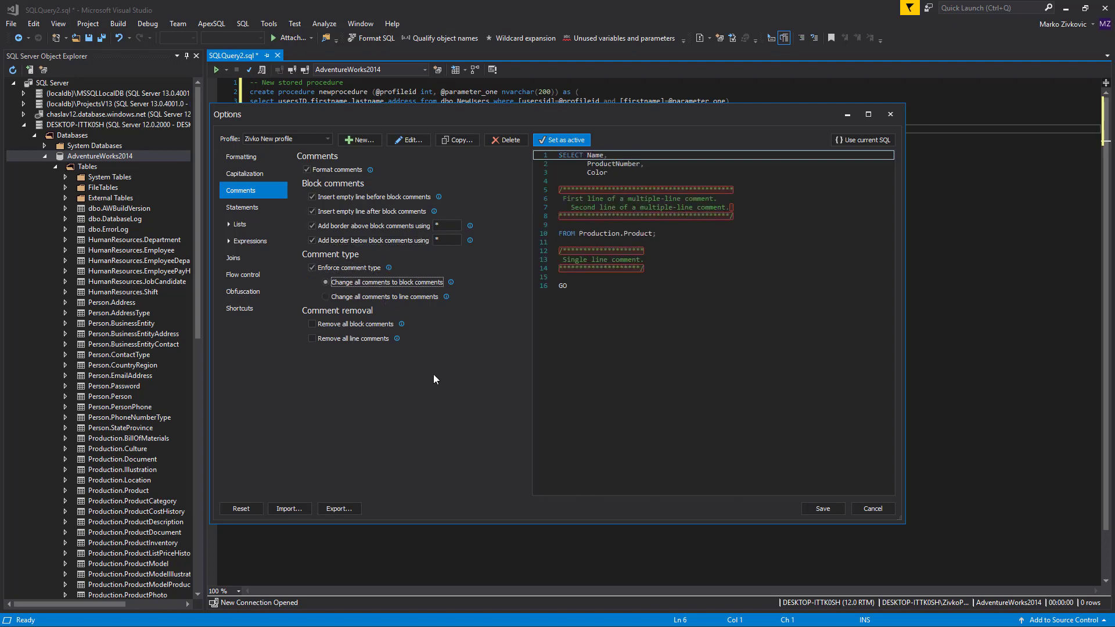
pyautogui.moveTo(766, 430)
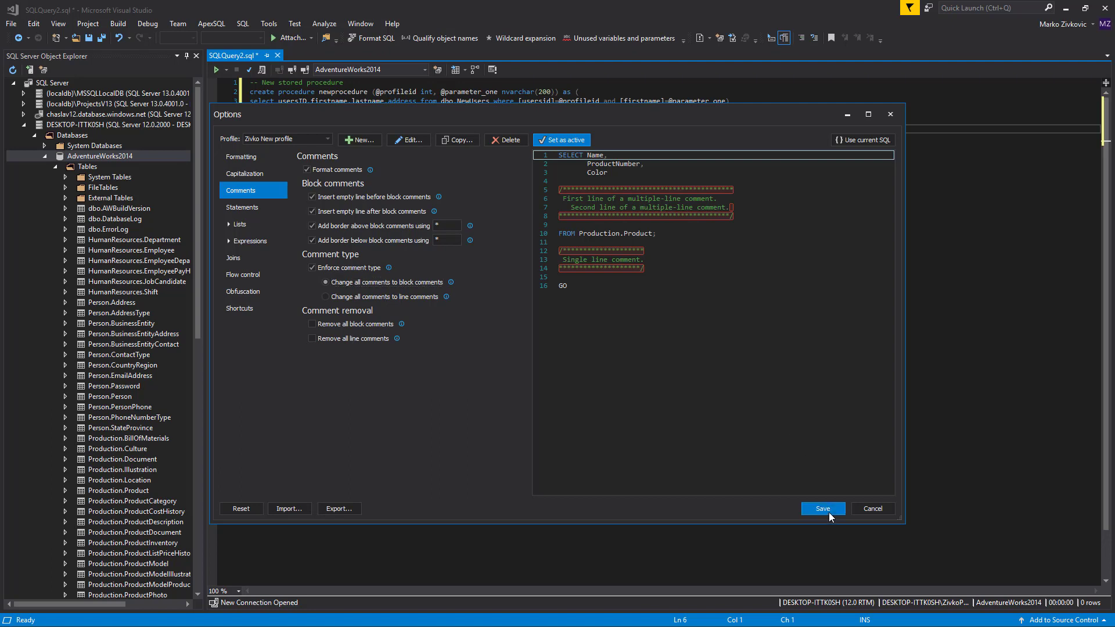
# - Save the profile and reformat the newprocedure script with Format SQL
pyautogui.click(822, 508)
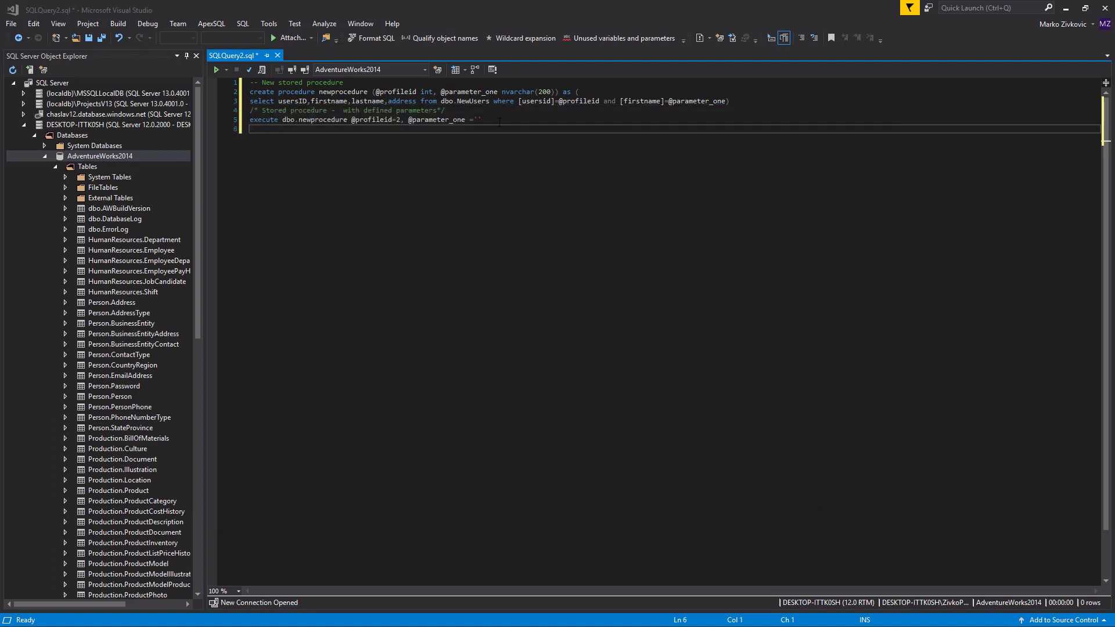
pyautogui.click(370, 38)
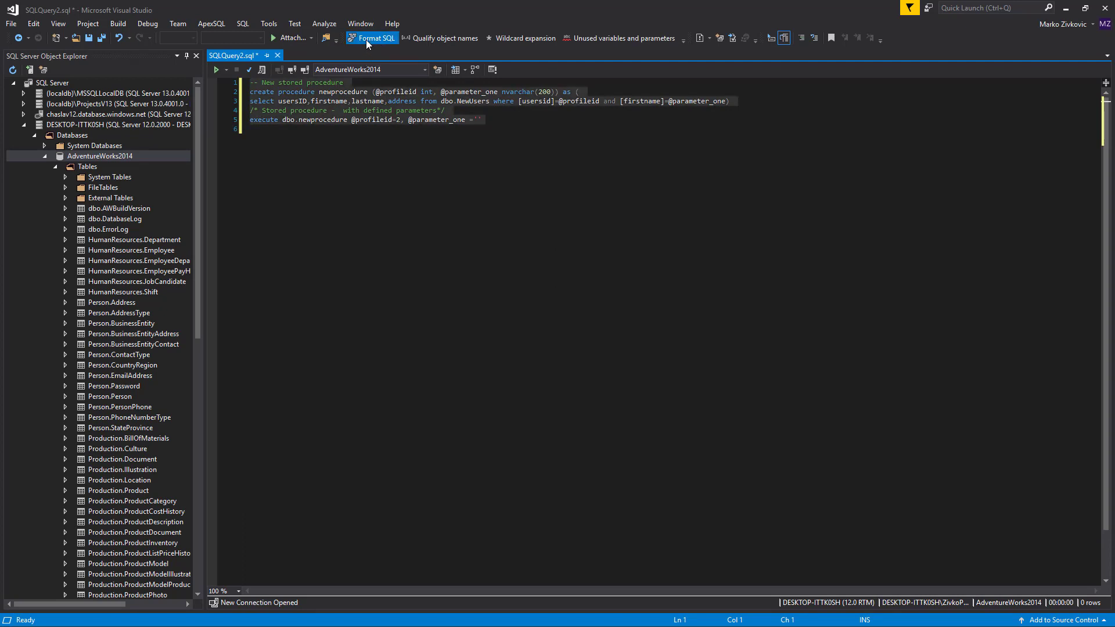
pyautogui.click(371, 38)
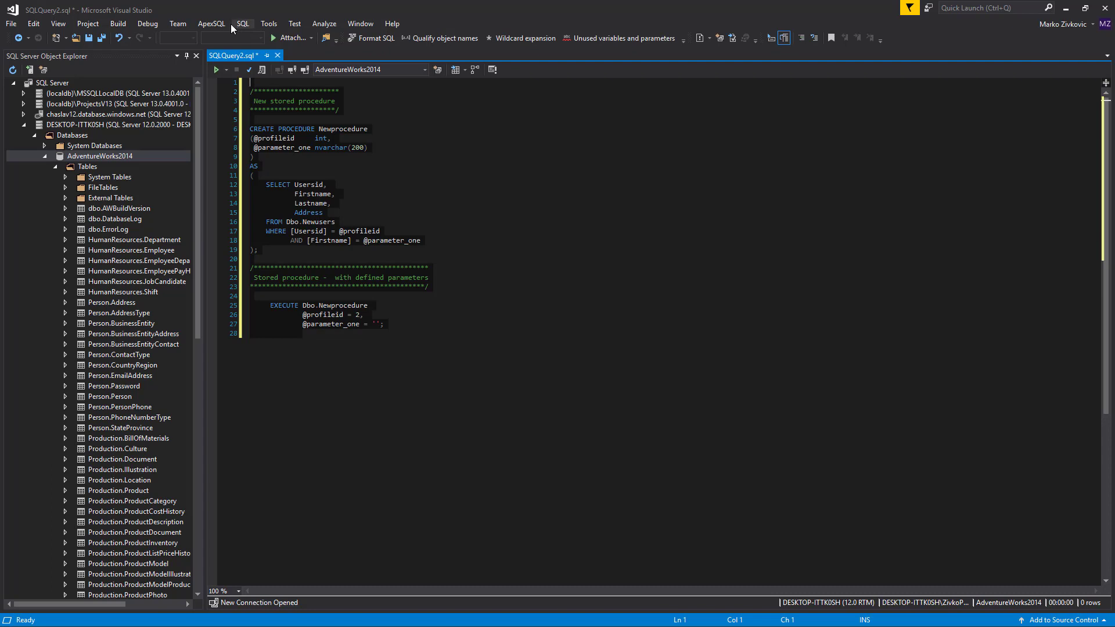
pyautogui.click(210, 23)
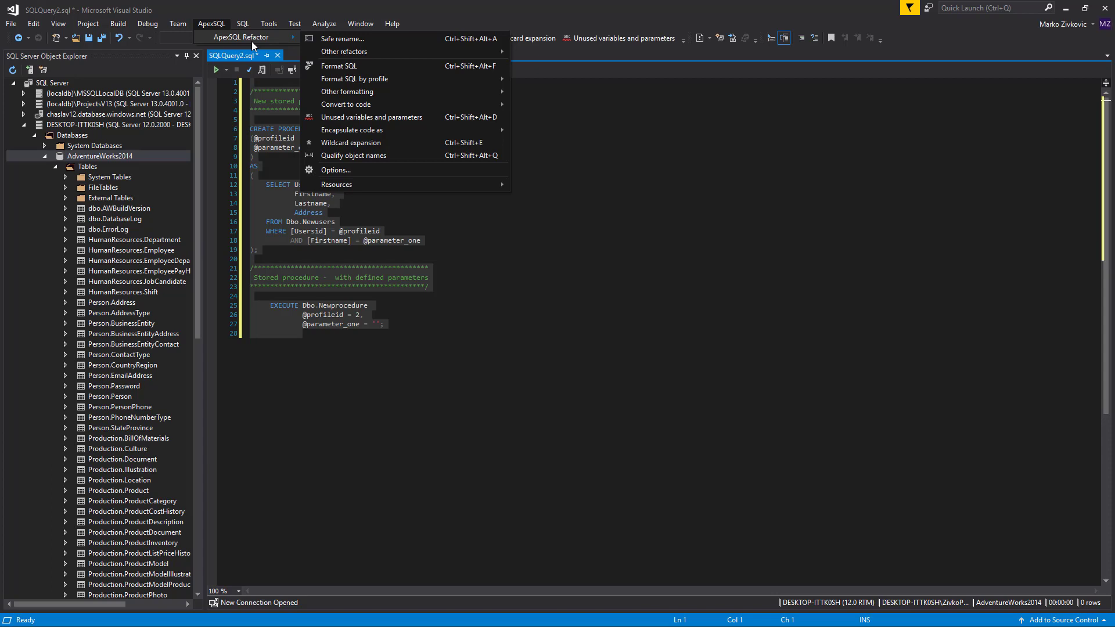
pyautogui.moveTo(353, 79)
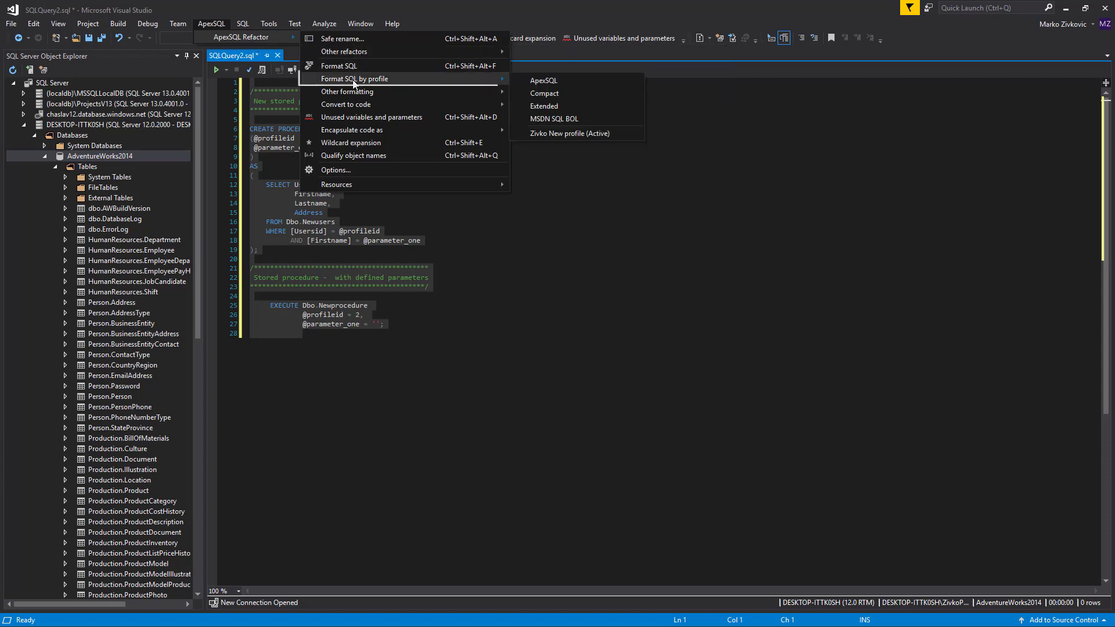
pyautogui.moveTo(554, 118)
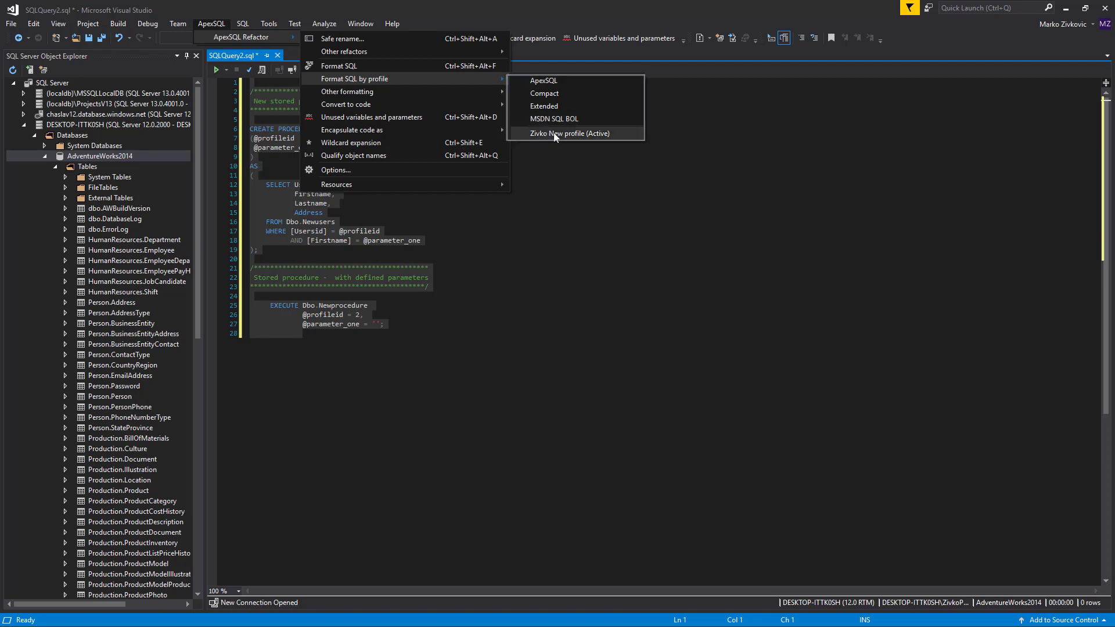
pyautogui.click(569, 133)
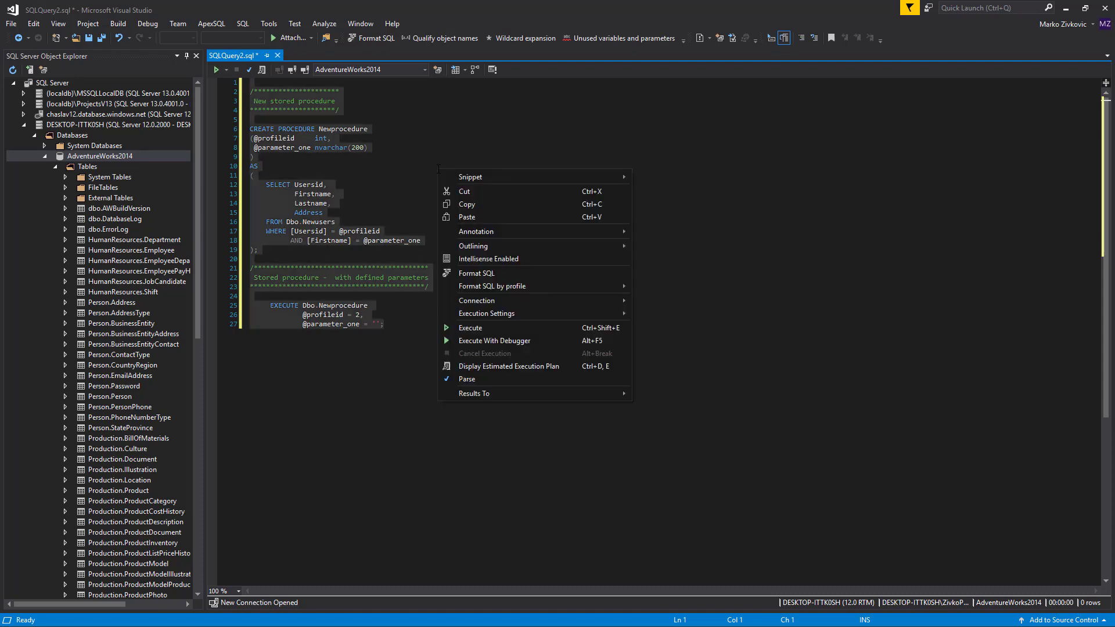
pyautogui.moveTo(494, 218)
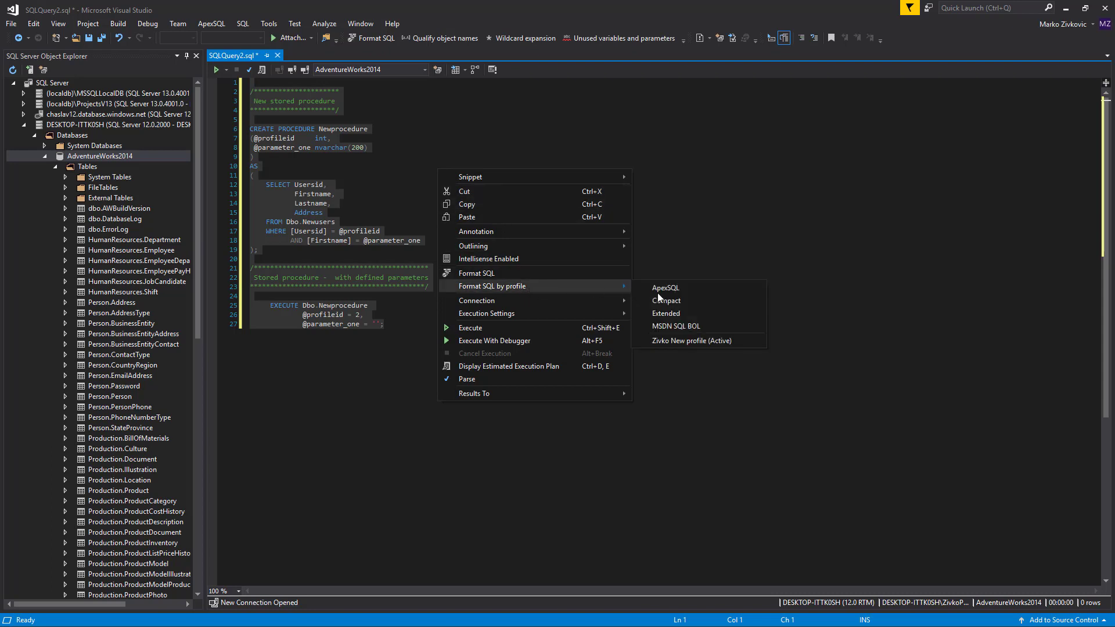
pyautogui.moveTo(690, 341)
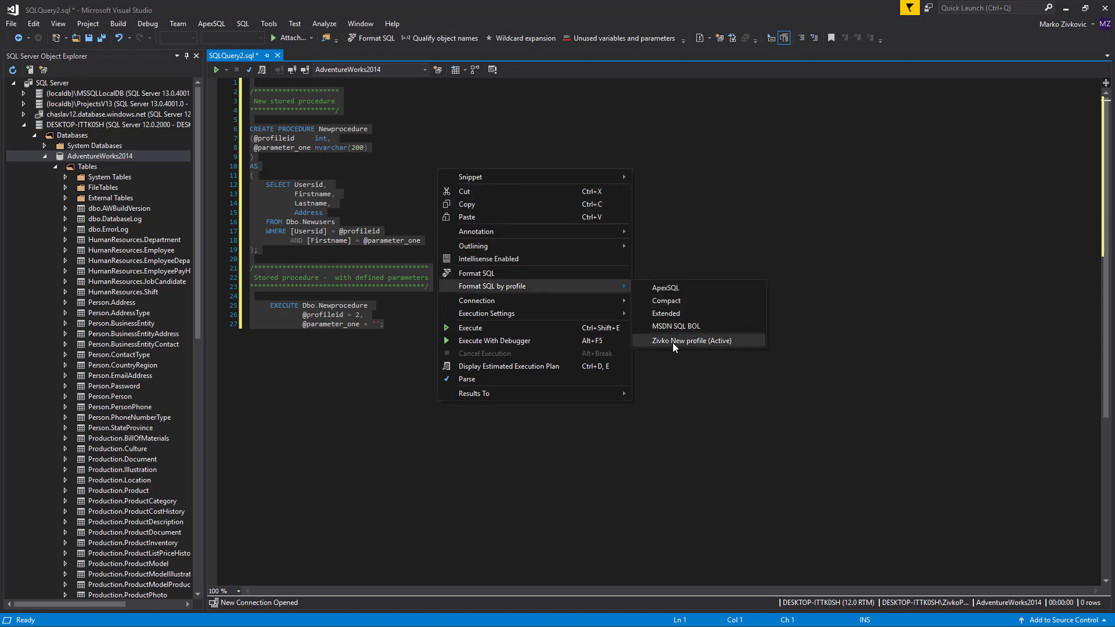
pyautogui.click(690, 341)
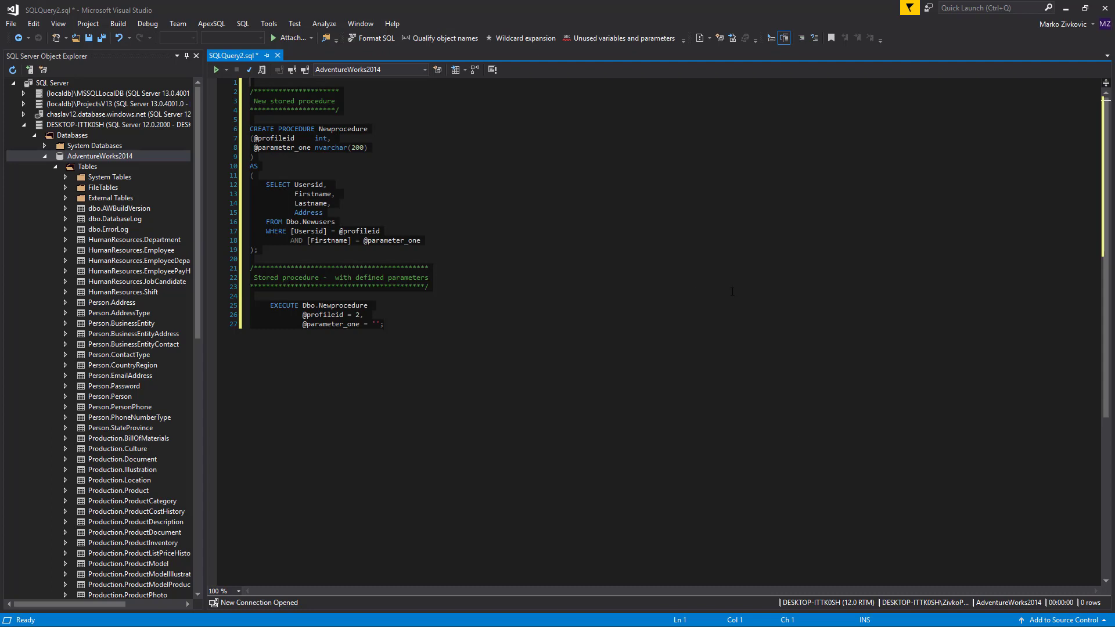